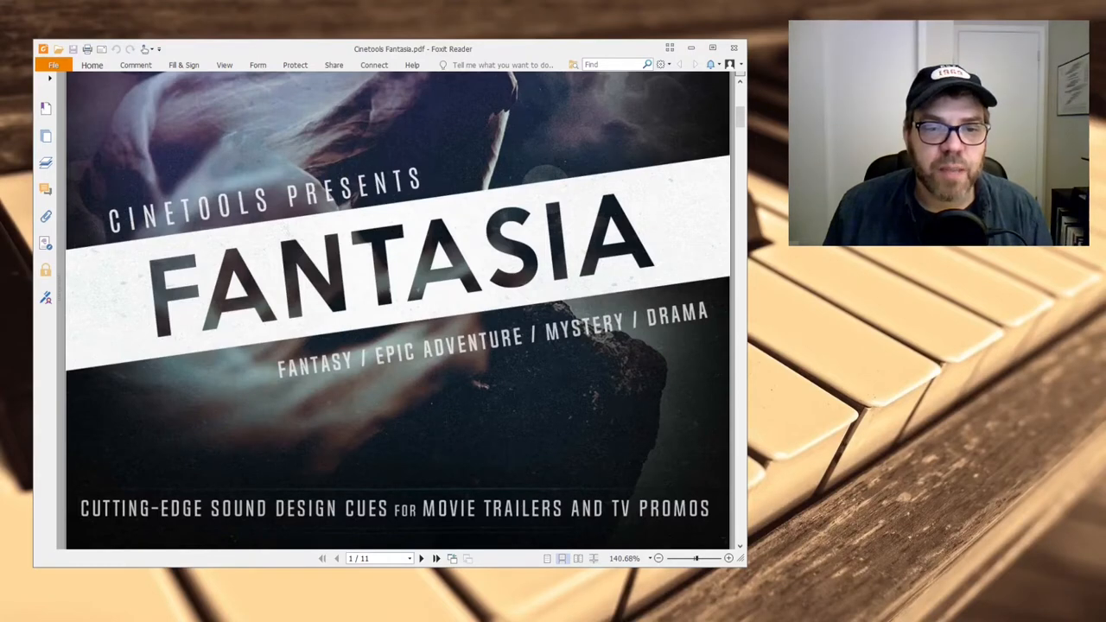
pyautogui.moveTo(439, 312)
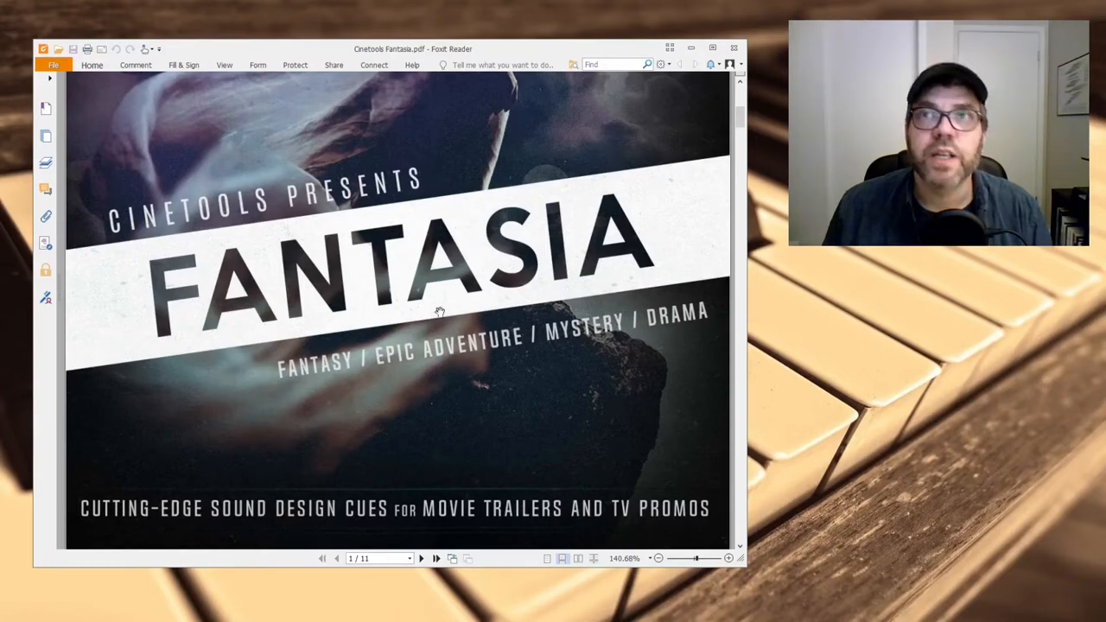
# Step: Scroll down to page 2 of the Fantasia PDF to read the product description
pyautogui.scroll(-3)
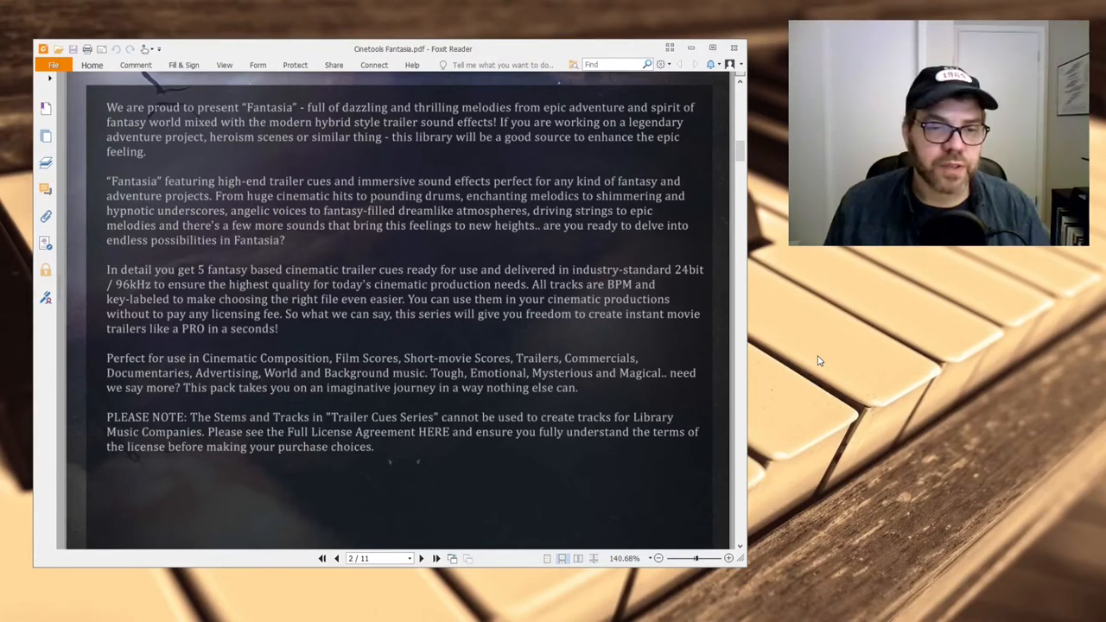
pyautogui.moveTo(821, 361)
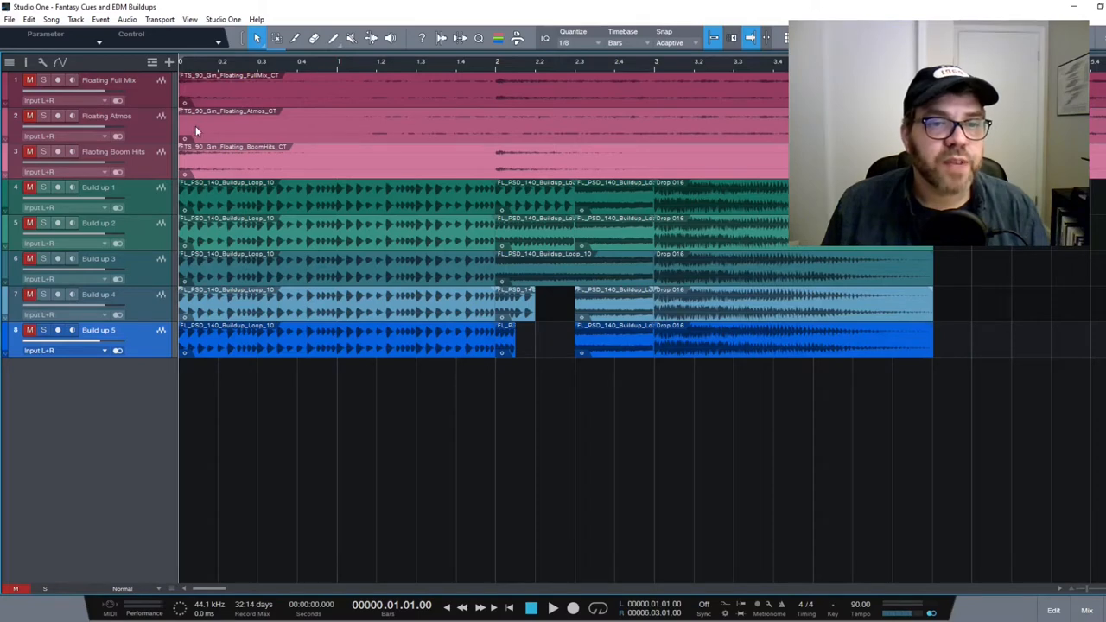
pyautogui.moveTo(250, 163)
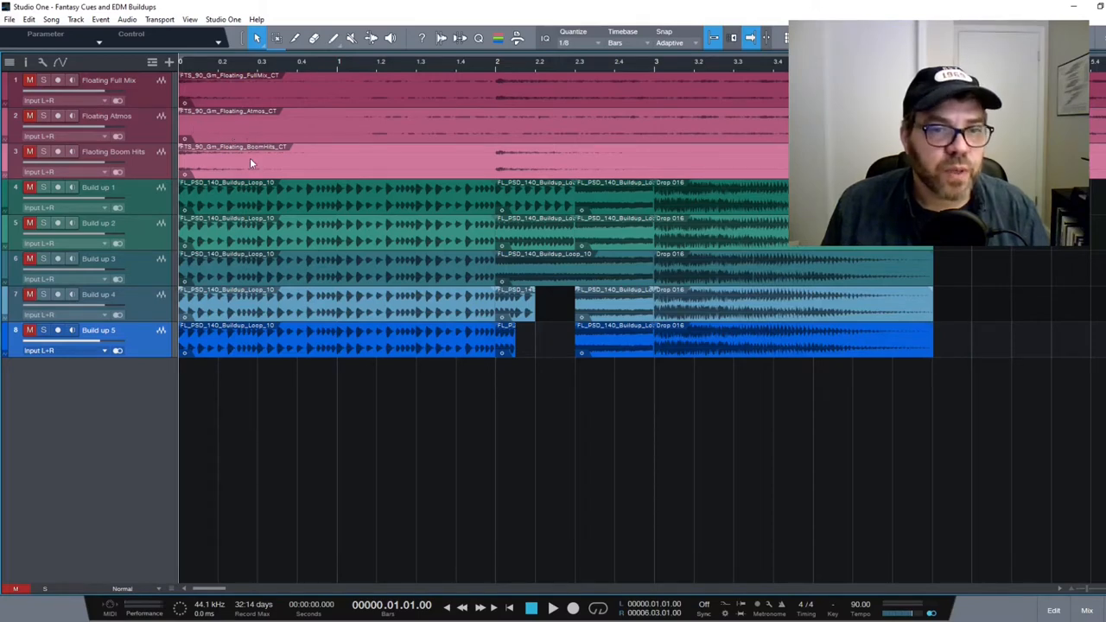
pyautogui.moveTo(237, 205)
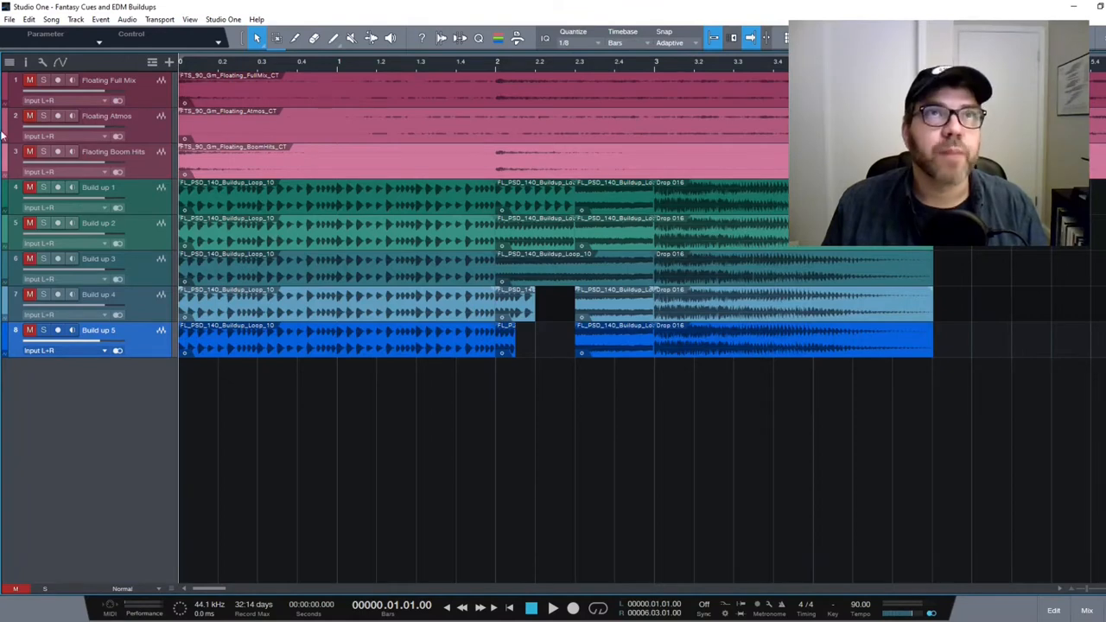
pyautogui.moveTo(29, 80)
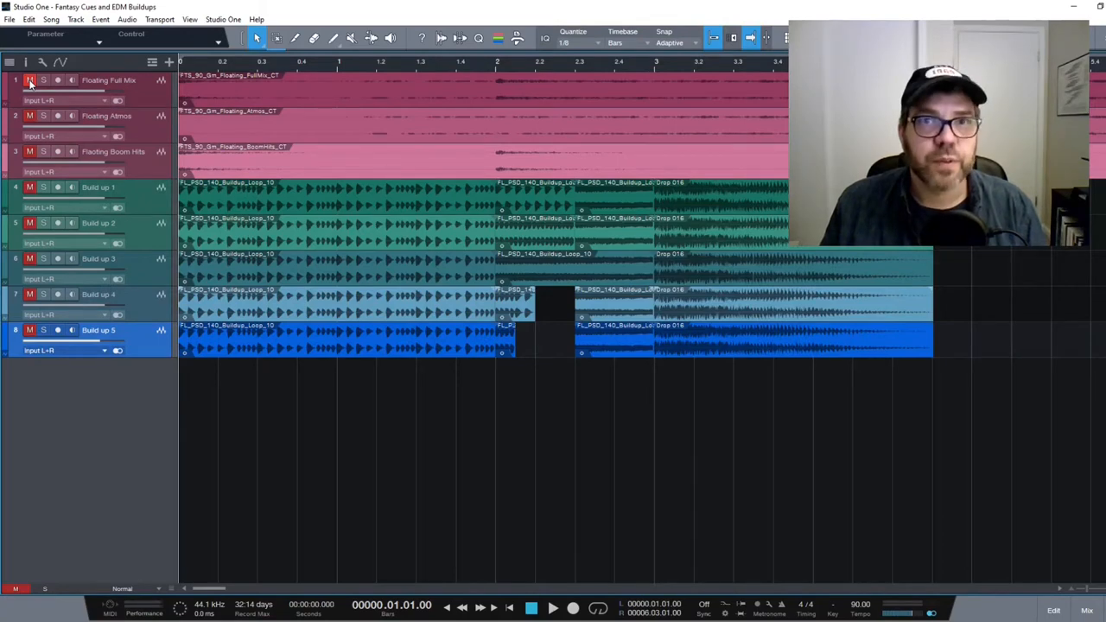
pyautogui.click(29, 80)
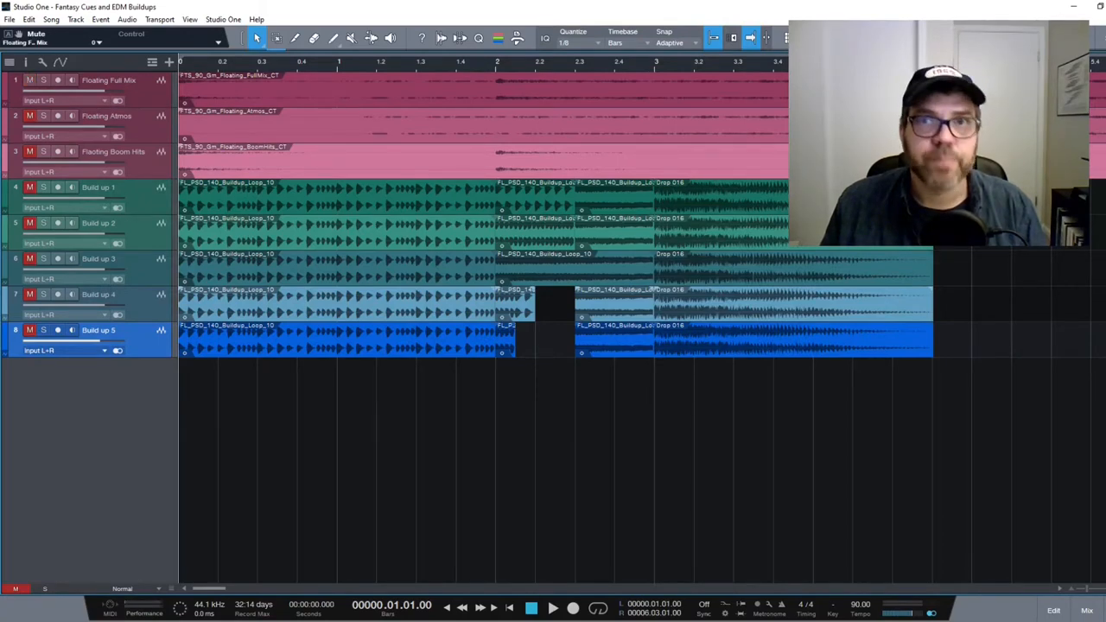
pyautogui.click(552, 608)
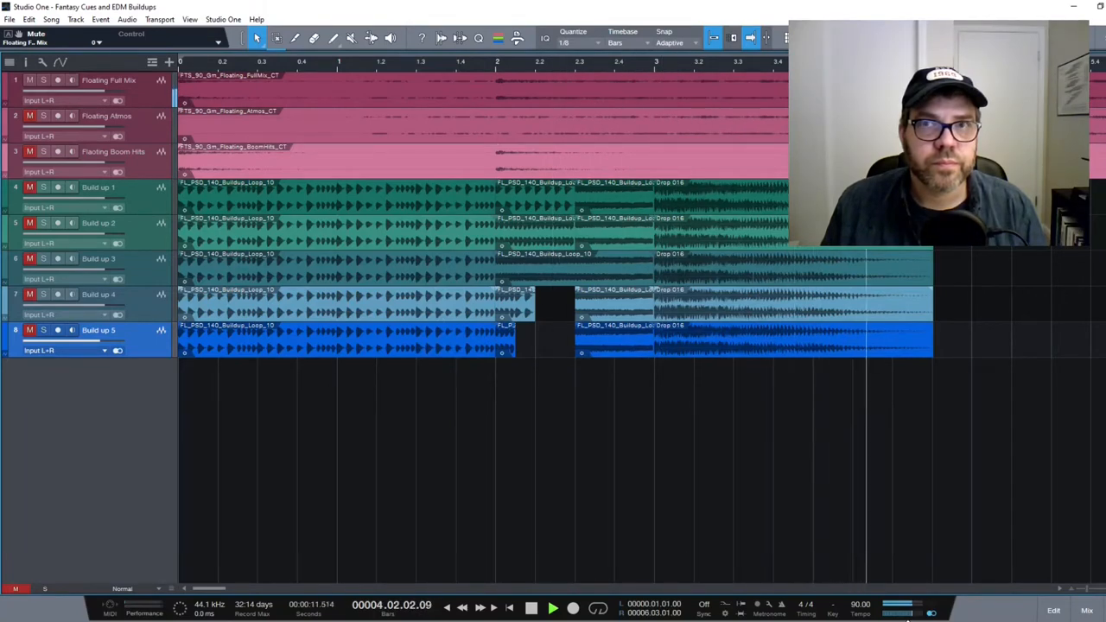
pyautogui.click(531, 608)
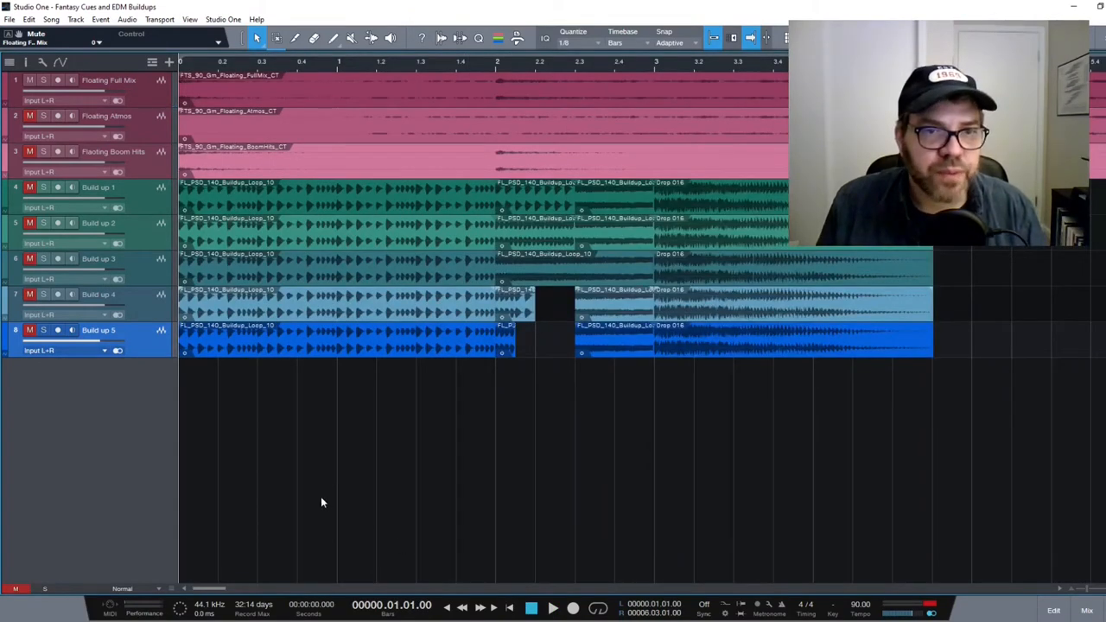
pyautogui.moveTo(310, 484)
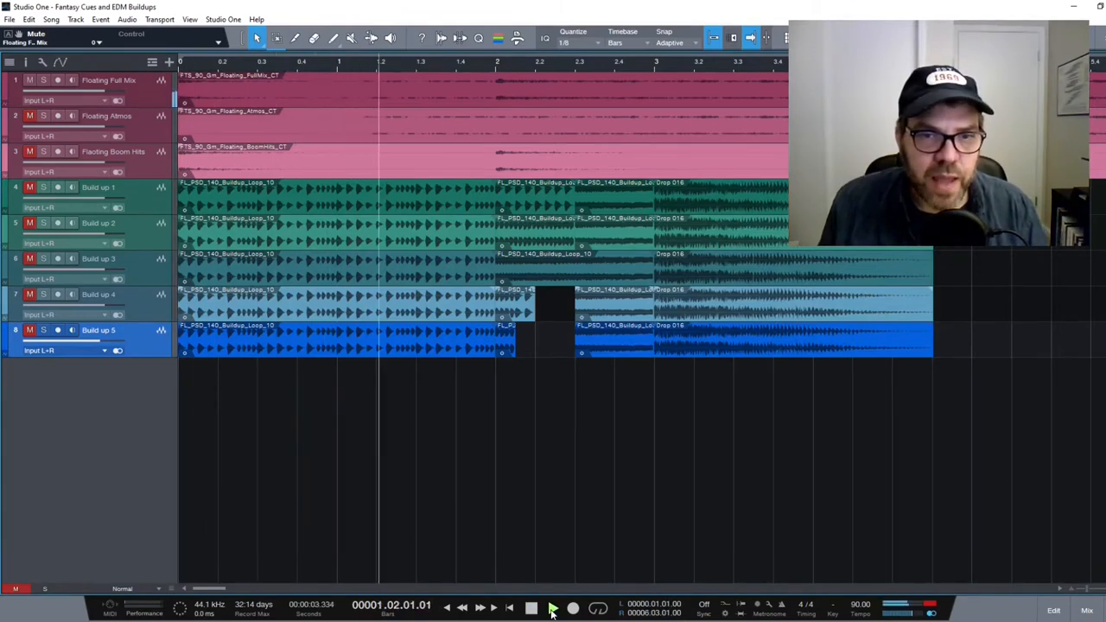
# Step: Let the Floating cue play past bar 16 using the transport, then stop at the song start
pyautogui.click(552, 608)
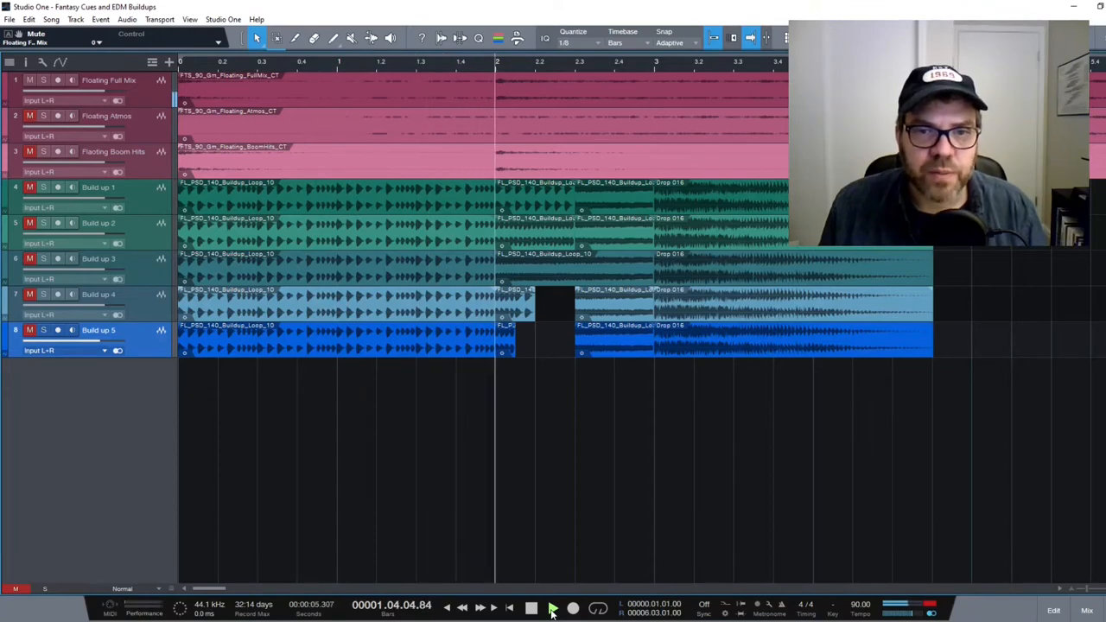
pyautogui.click(553, 608)
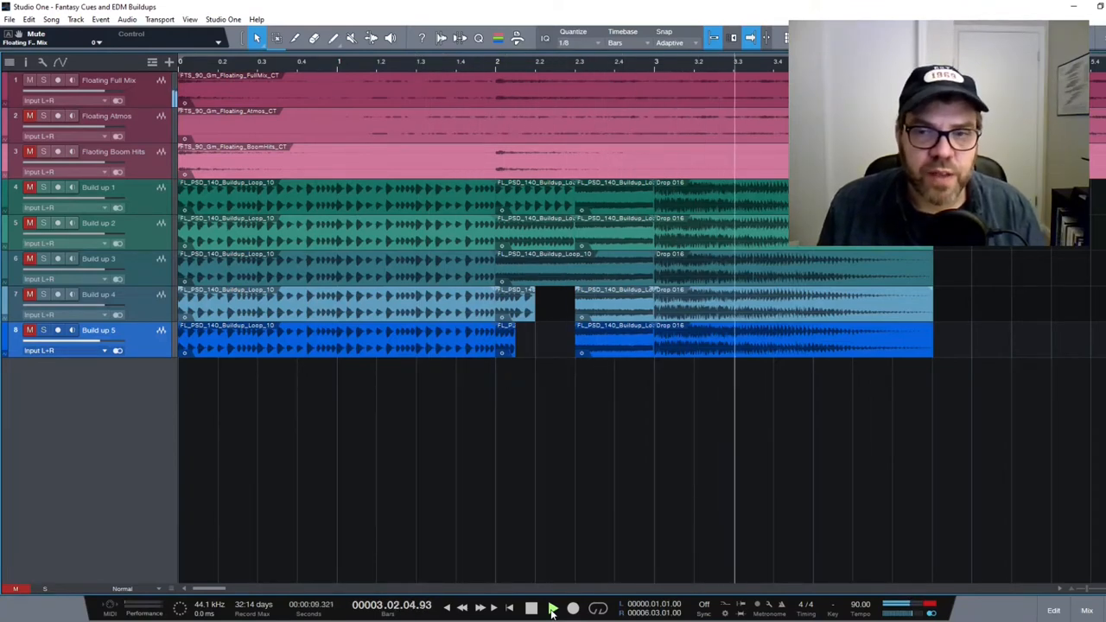
pyautogui.click(552, 609)
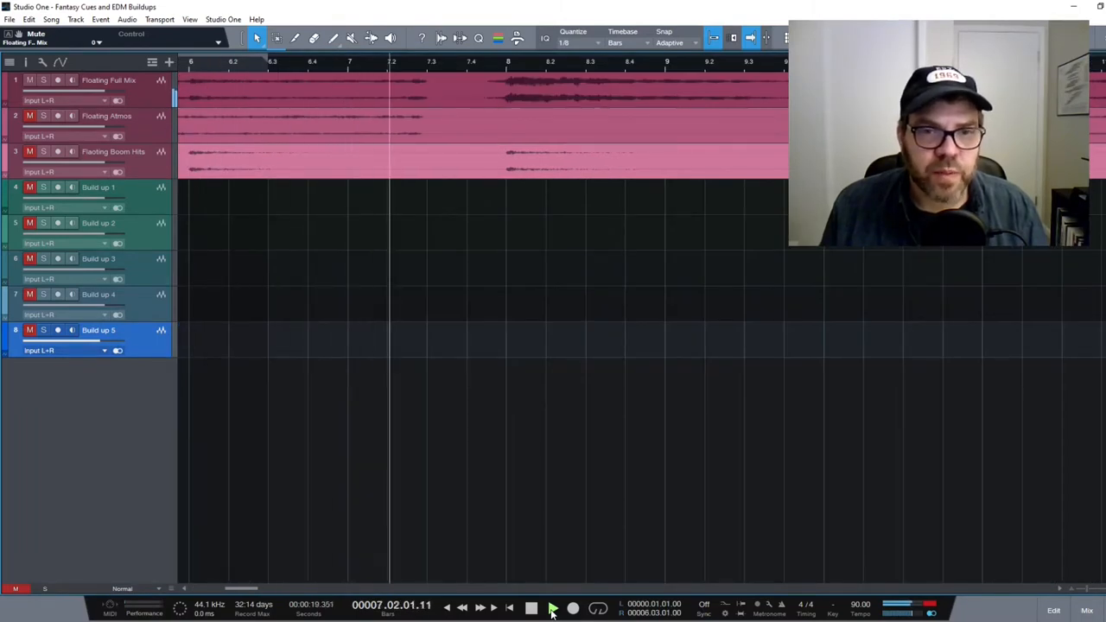
pyautogui.click(552, 608)
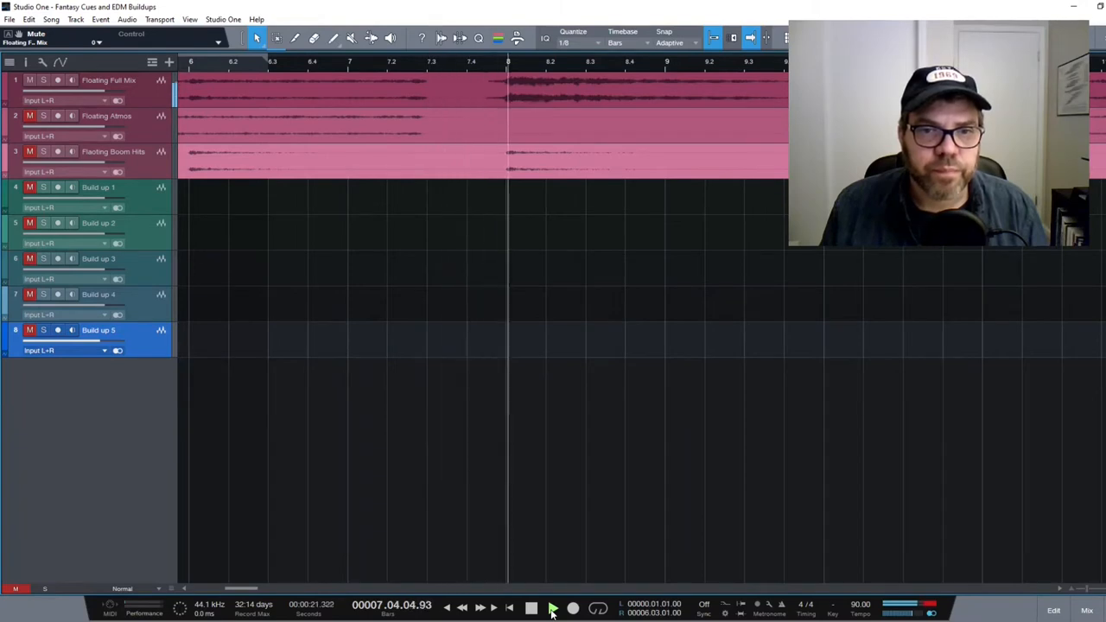
pyautogui.click(552, 609)
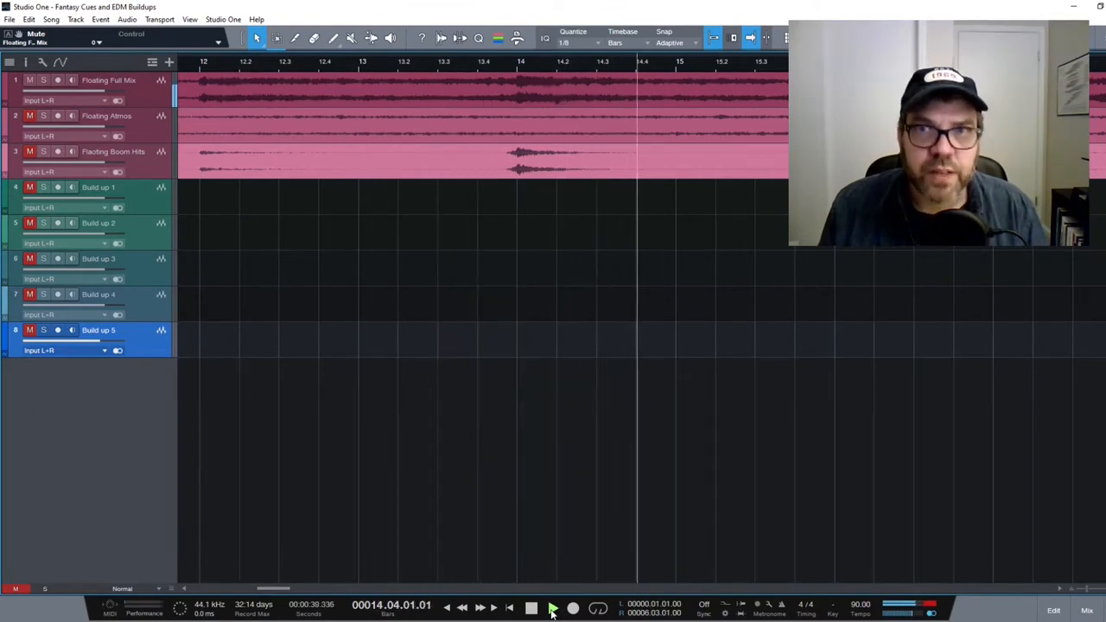
pyautogui.click(532, 610)
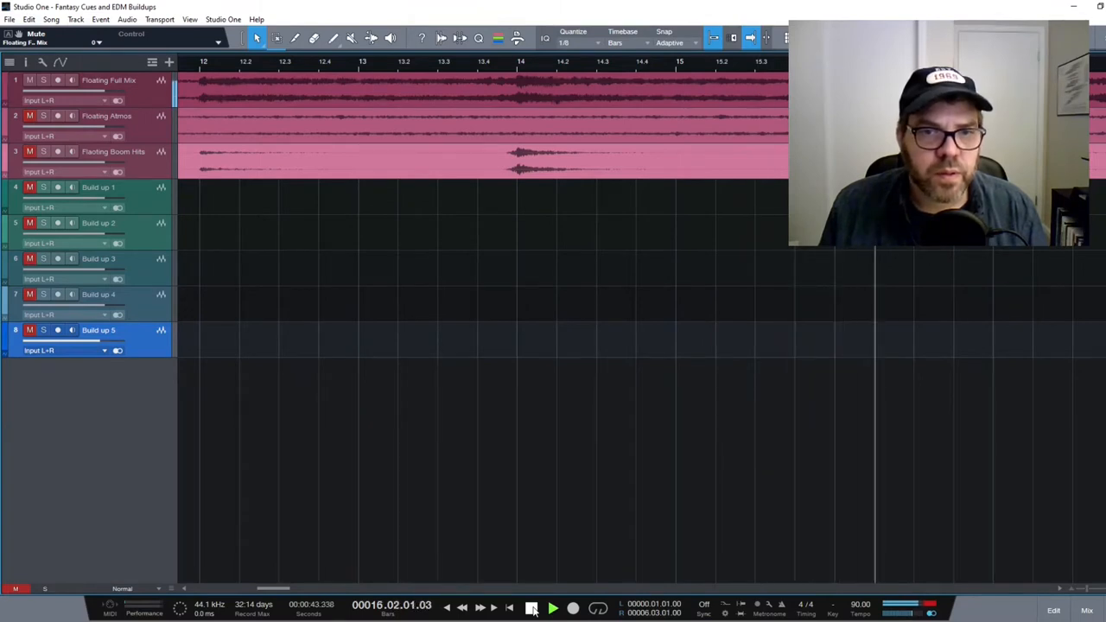
pyautogui.click(552, 607)
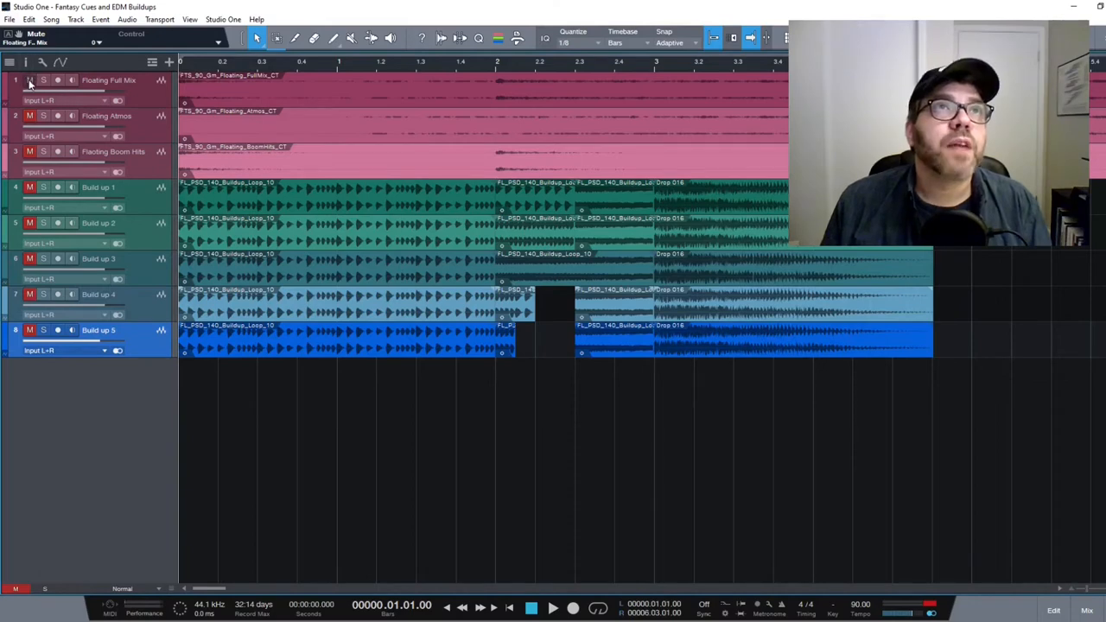
# Step: Toggle the mutes on Floating Full Mix and Floating Atmos and start playback
pyautogui.click(30, 79)
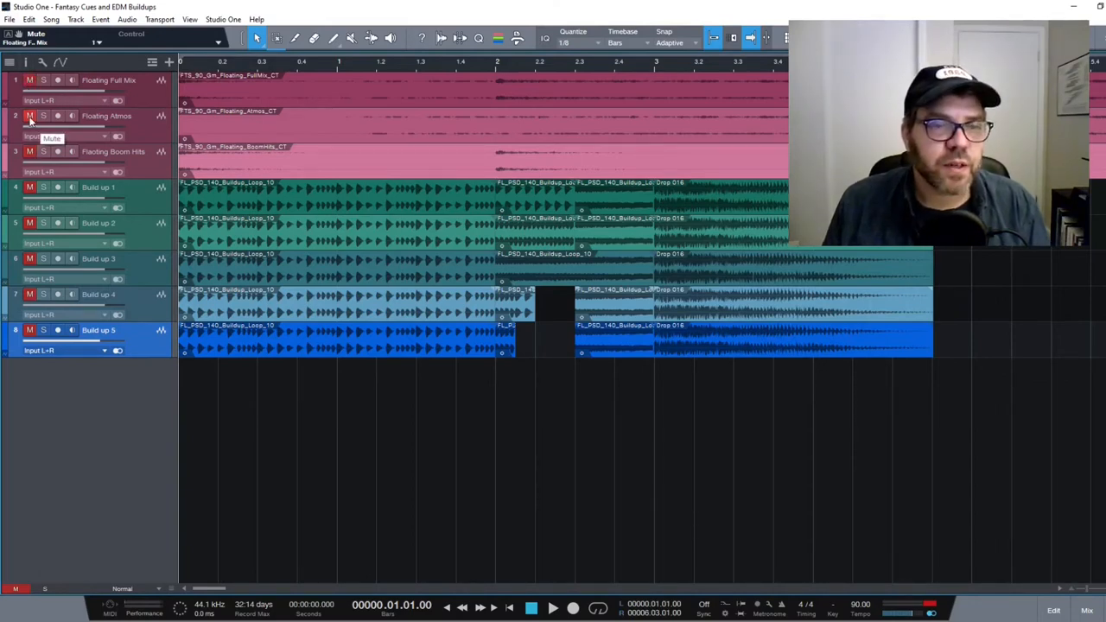
pyautogui.moveTo(216, 130)
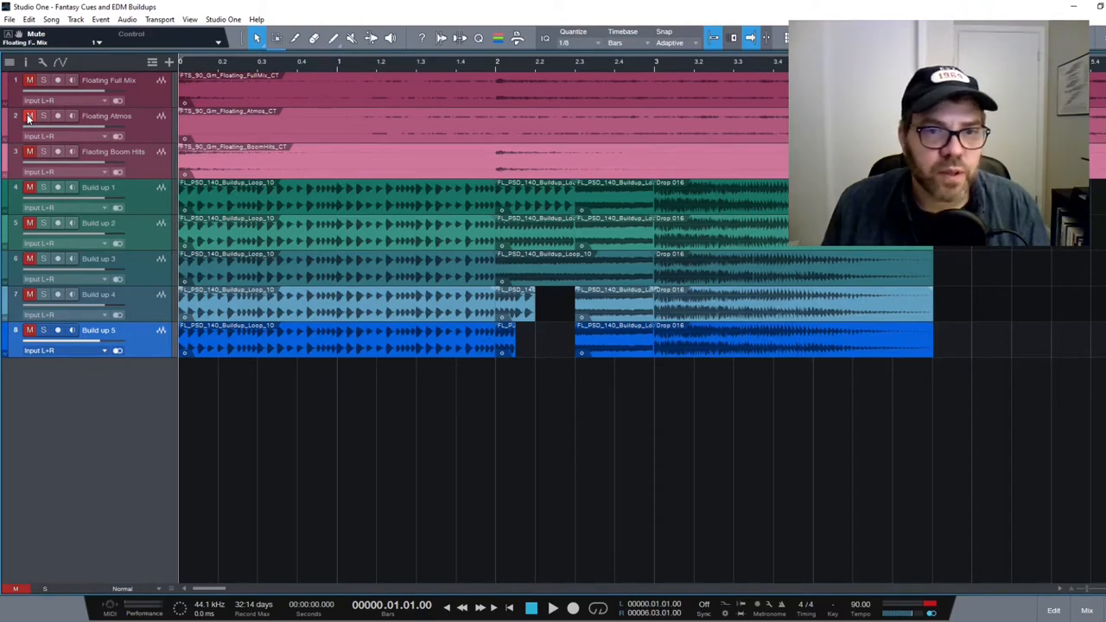
pyautogui.click(29, 116)
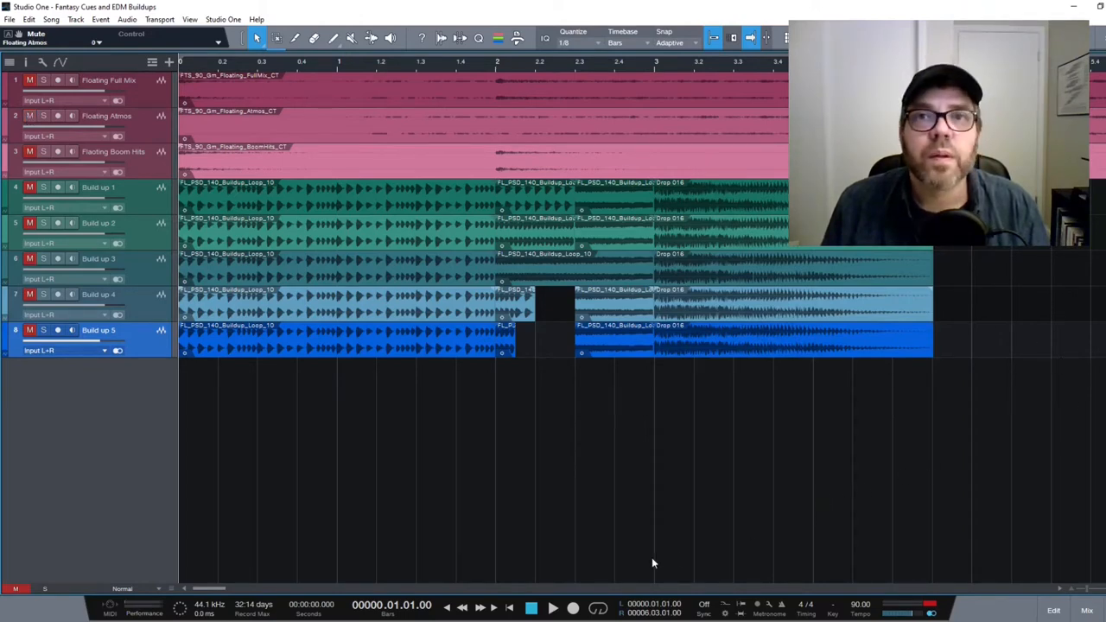
pyautogui.click(552, 608)
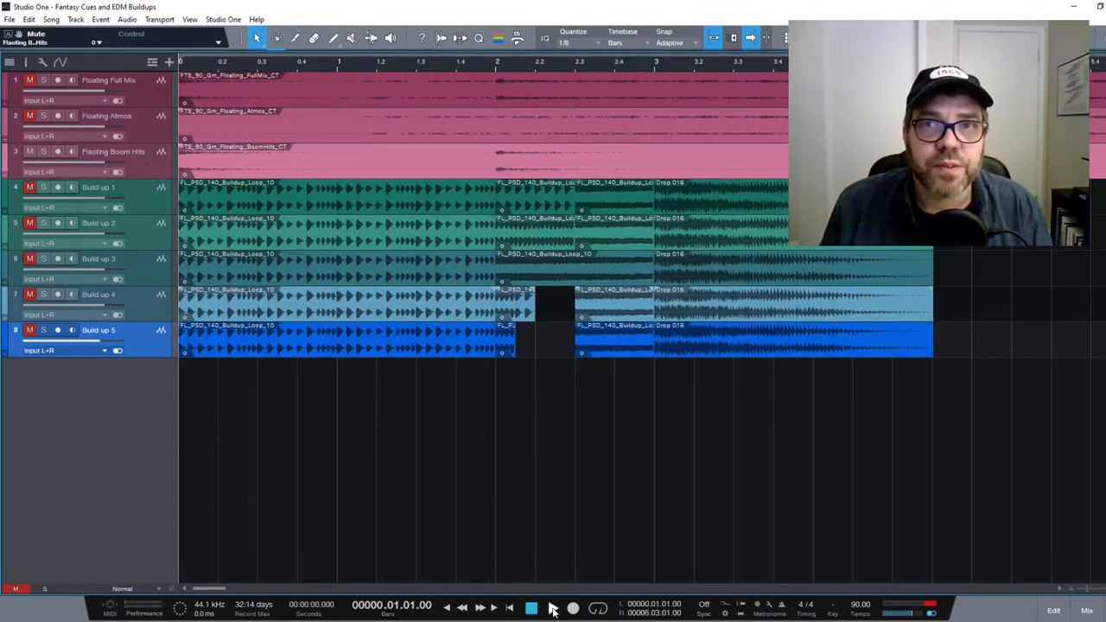
# Step: Play the three Floating stems into bar 4, then stop and return to the song start
pyautogui.click(553, 608)
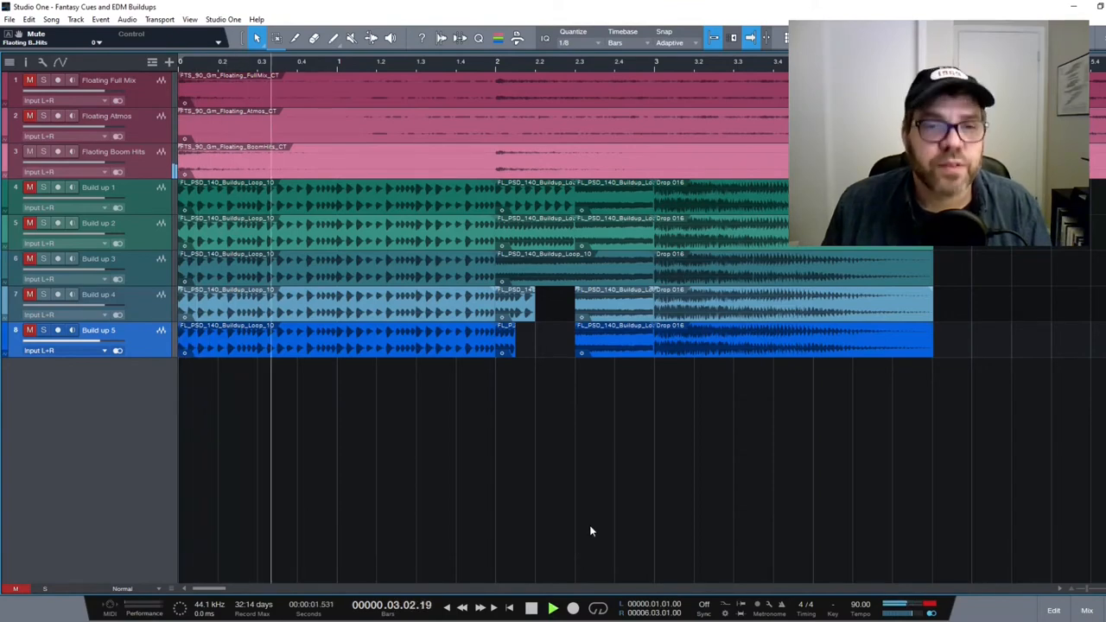
pyautogui.click(552, 608)
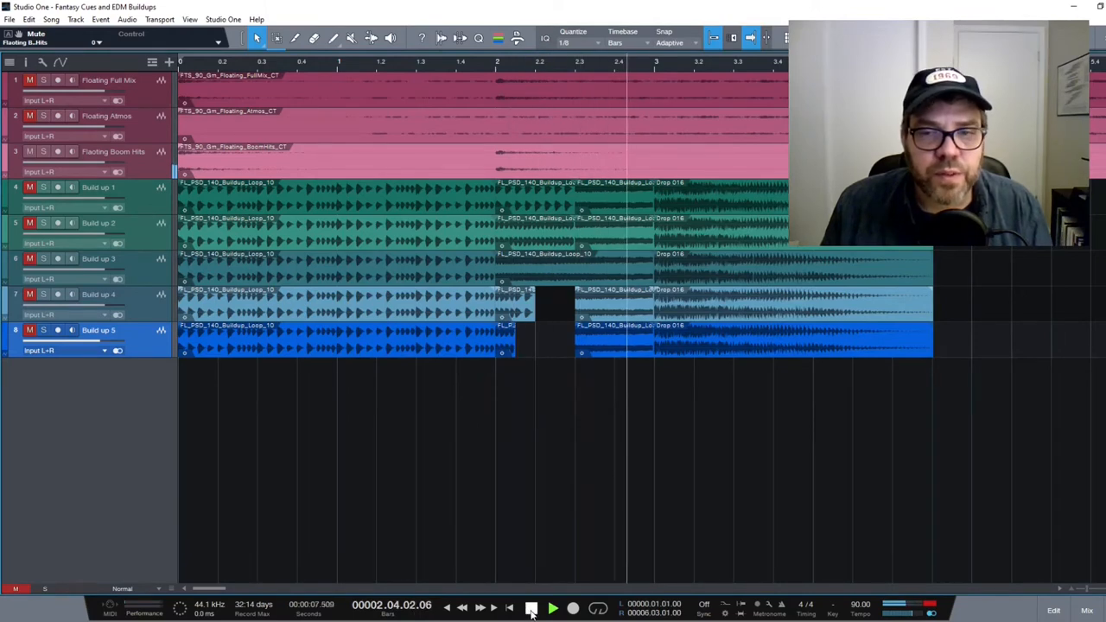
pyautogui.click(552, 609)
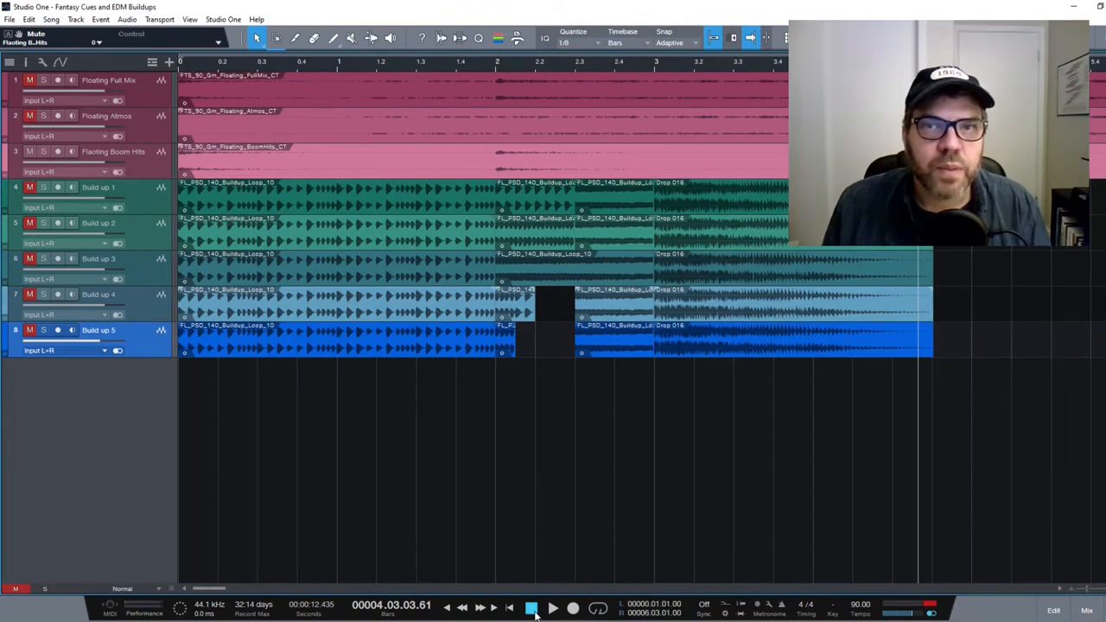
pyautogui.click(509, 609)
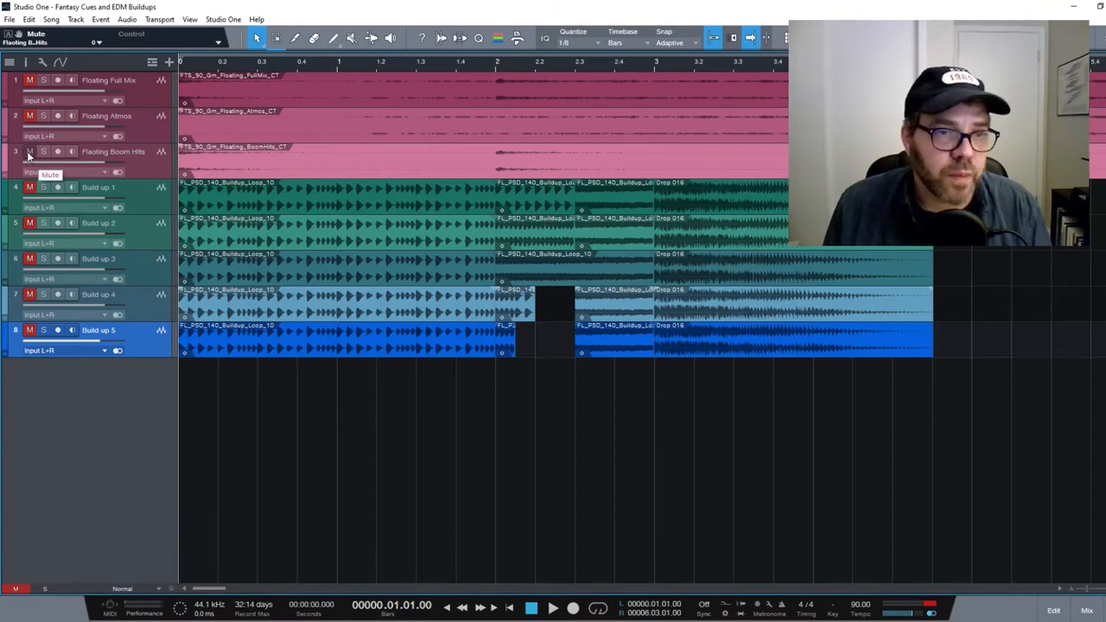
# Step: Mute the Floating Boom Hits stem so only Full Mix and Atmos remain audible
pyautogui.click(29, 151)
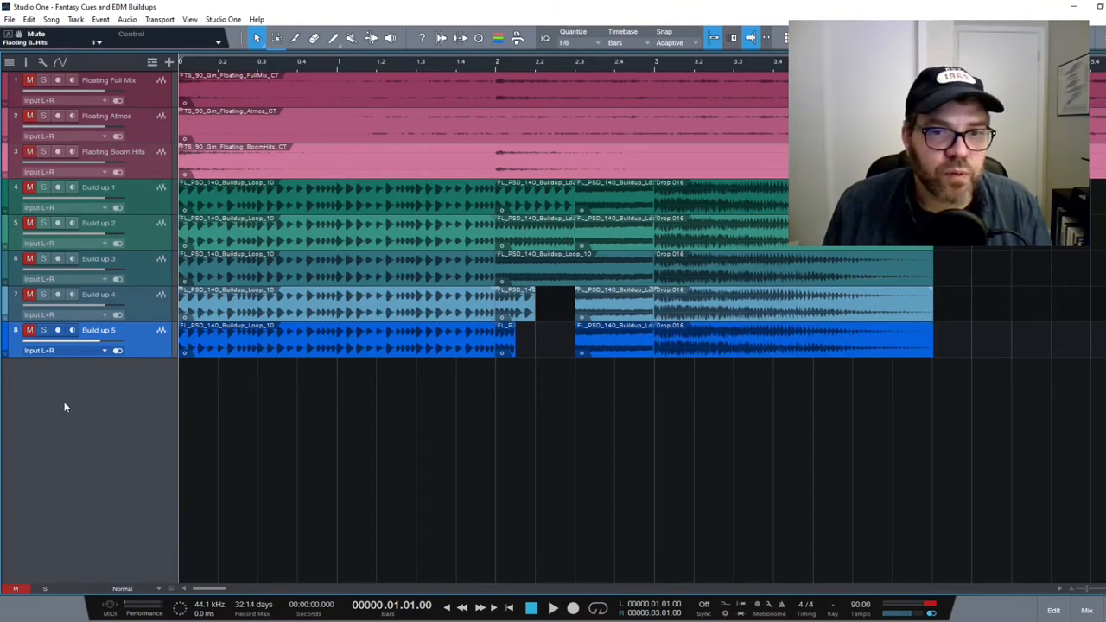
pyautogui.moveTo(69, 446)
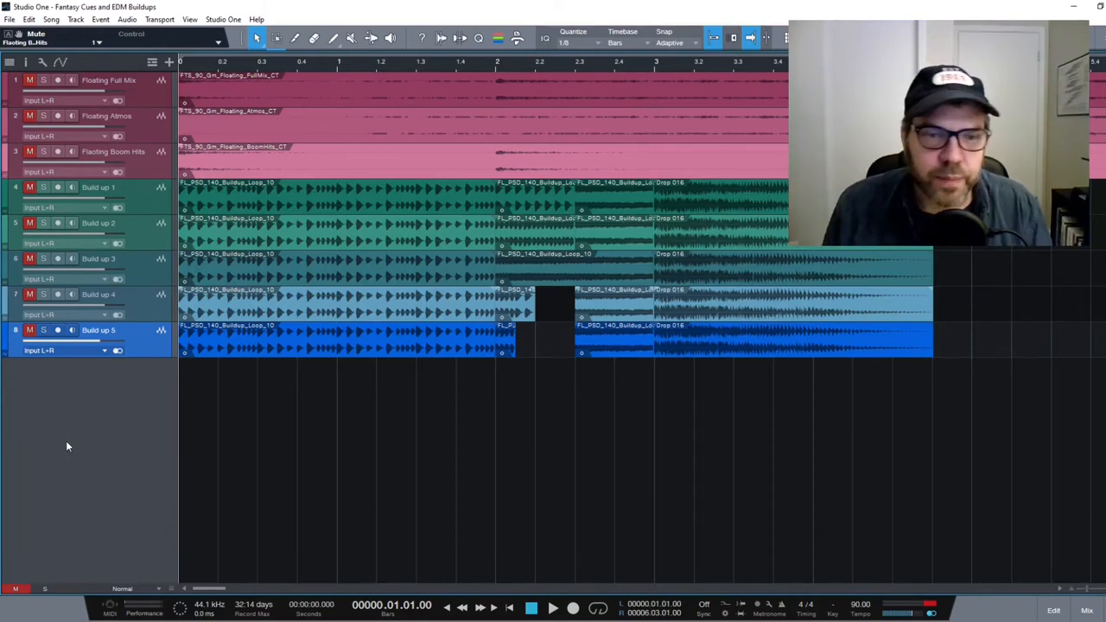
pyautogui.moveTo(145, 565)
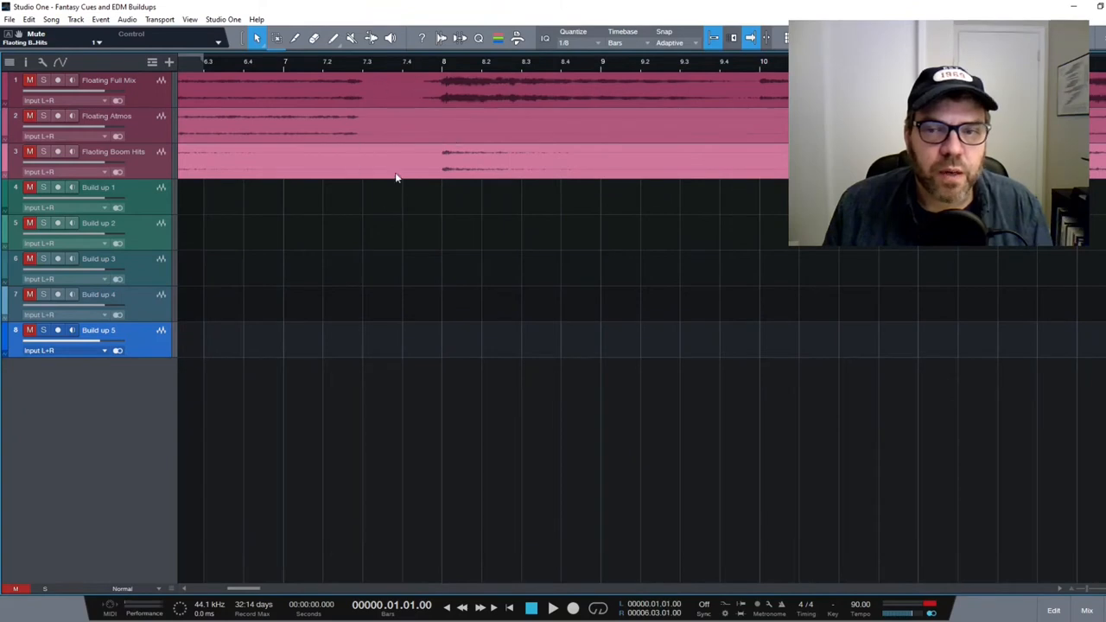
pyautogui.moveTo(384, 182)
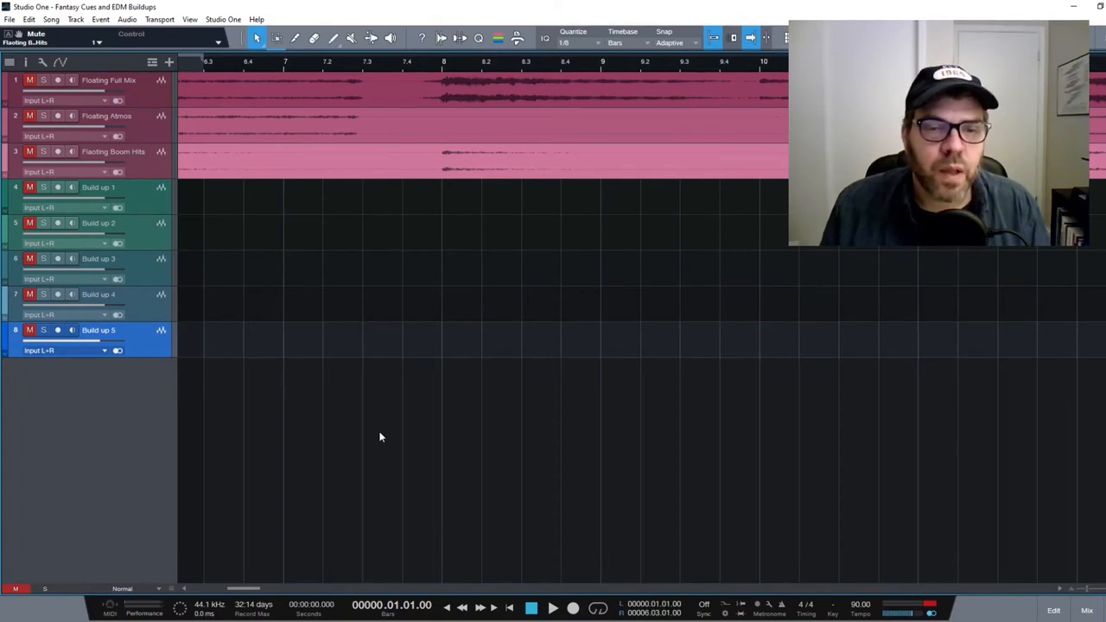
pyautogui.moveTo(377, 428)
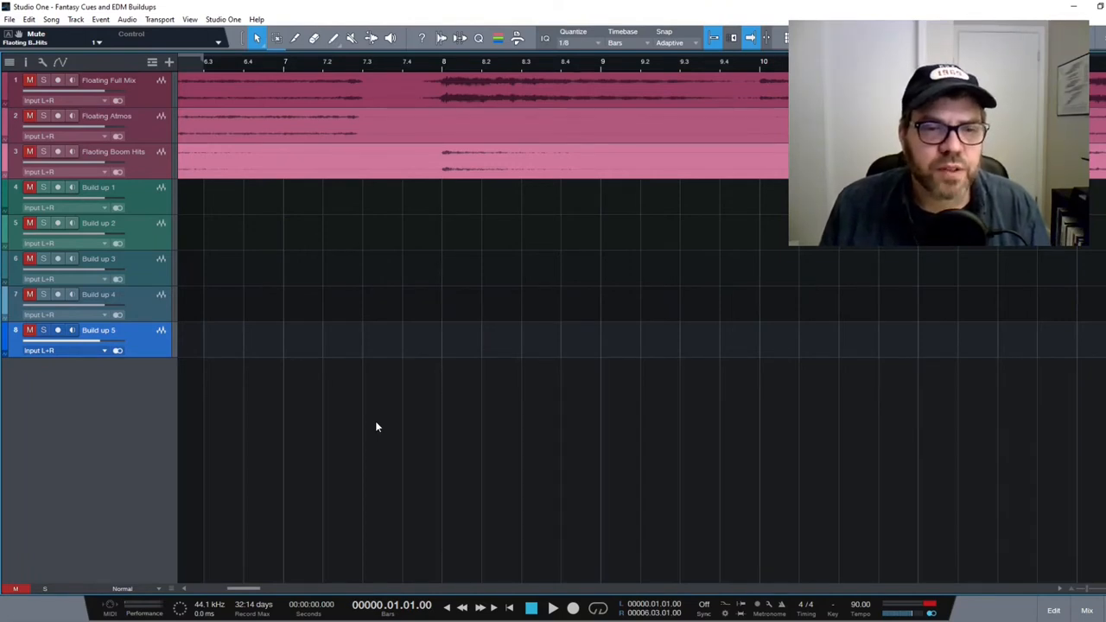
pyautogui.moveTo(393, 413)
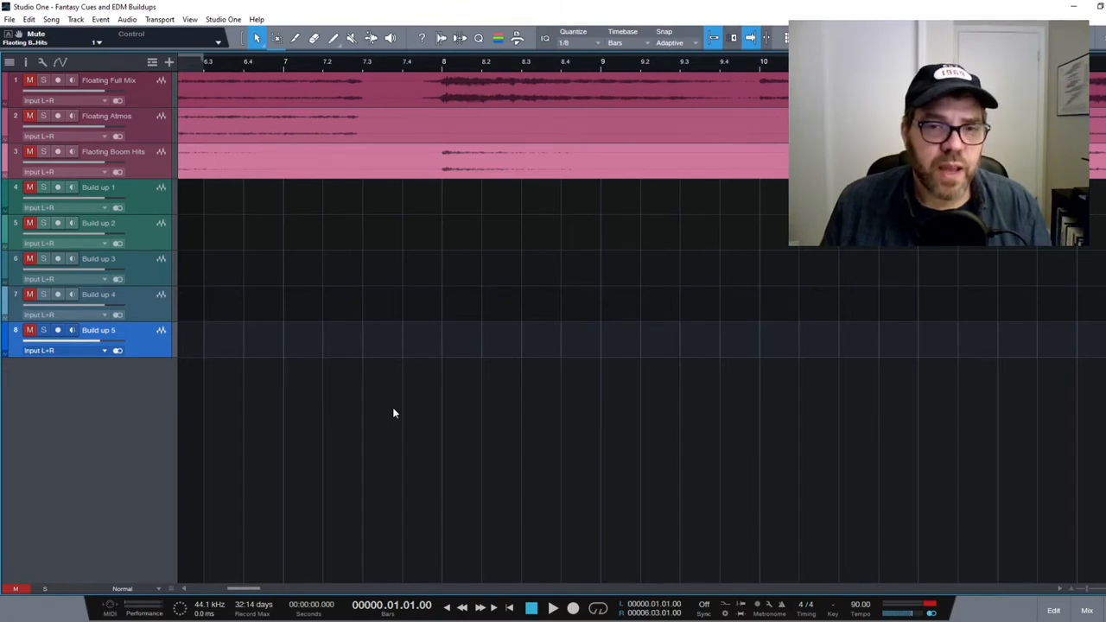
pyautogui.moveTo(430, 113)
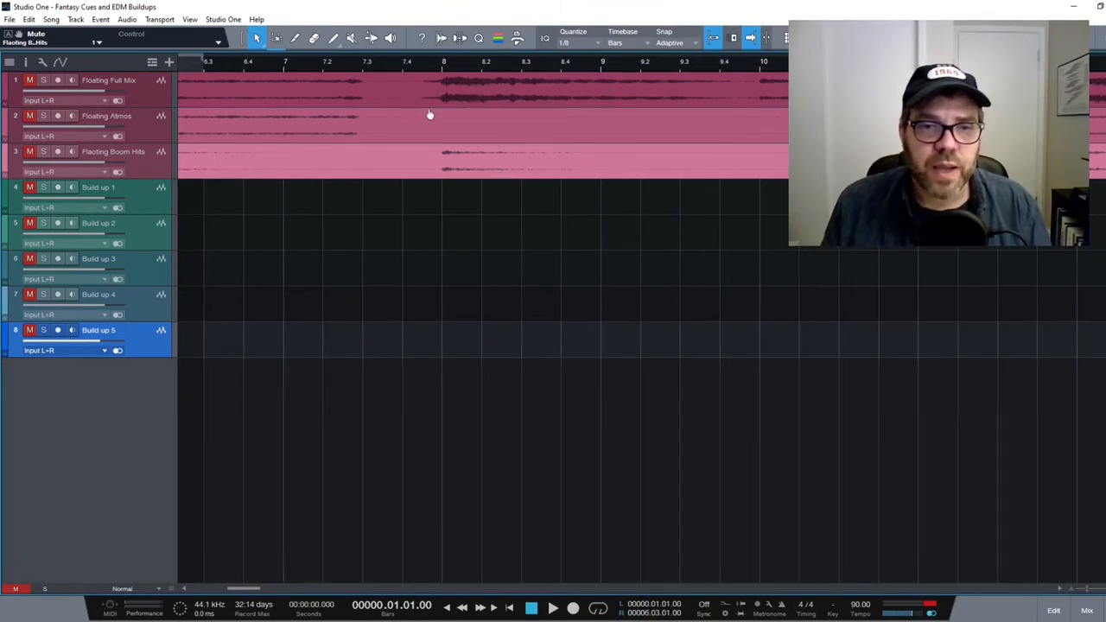
pyautogui.moveTo(414, 106)
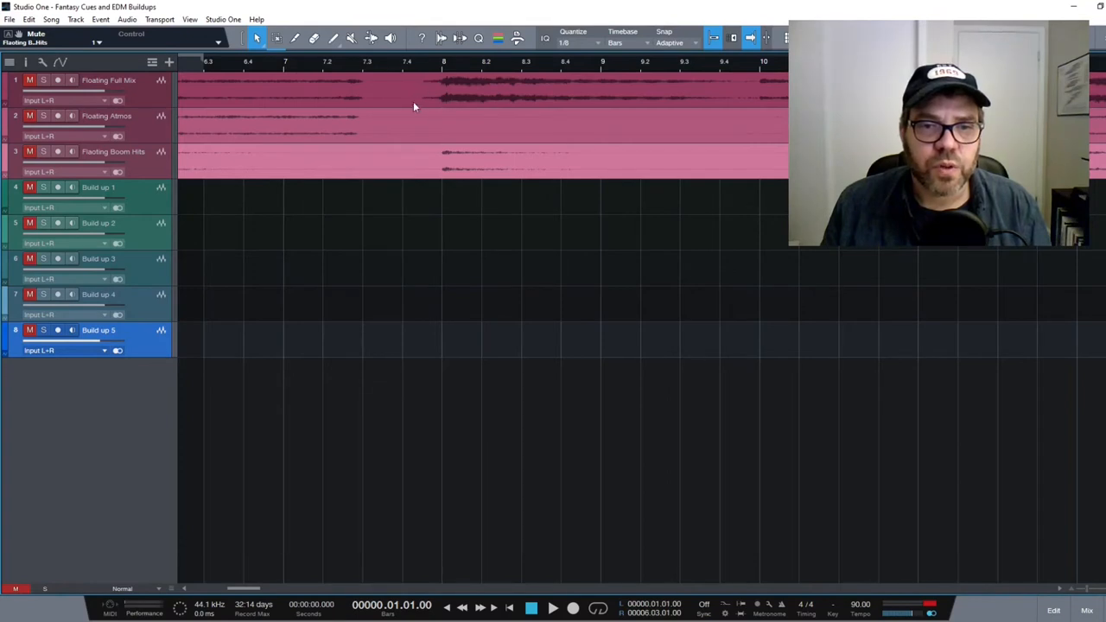
pyautogui.moveTo(444, 109)
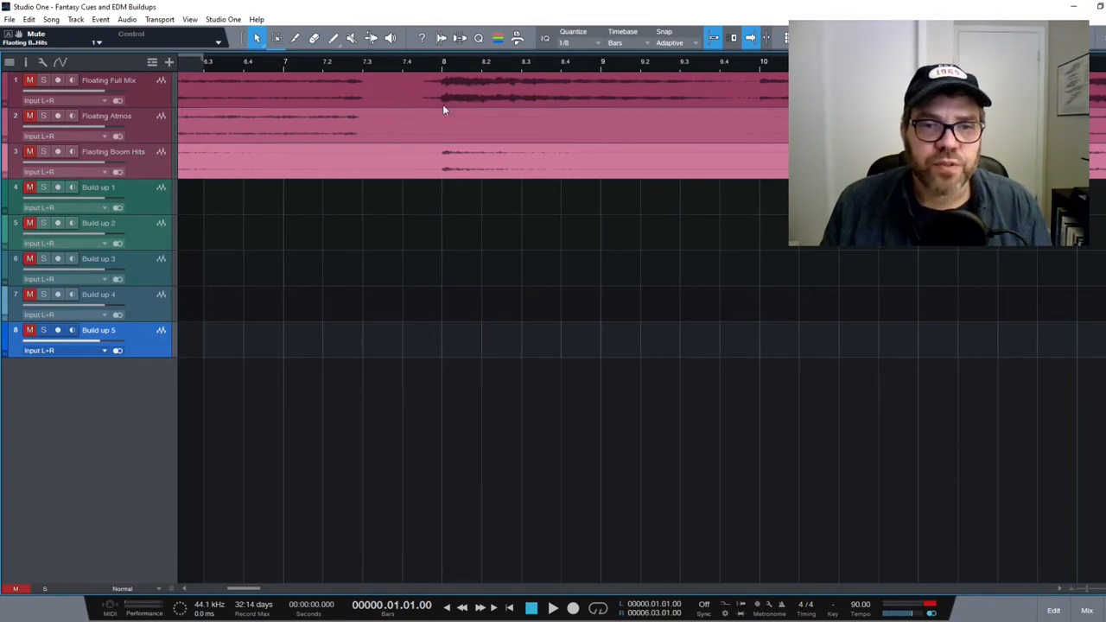
pyautogui.moveTo(450, 84)
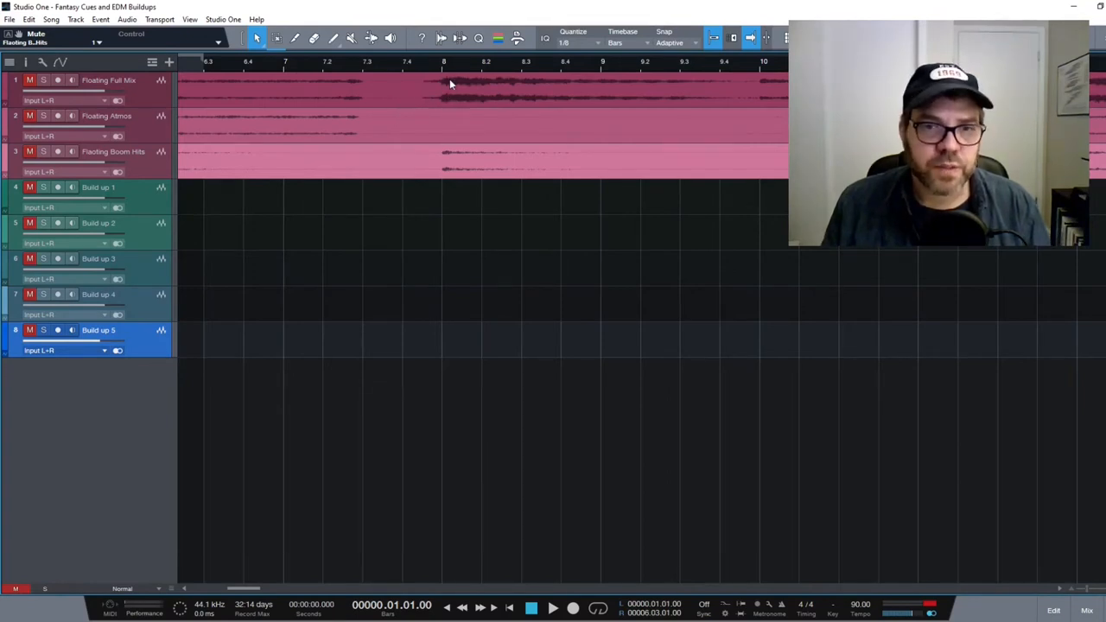
pyautogui.moveTo(438, 101)
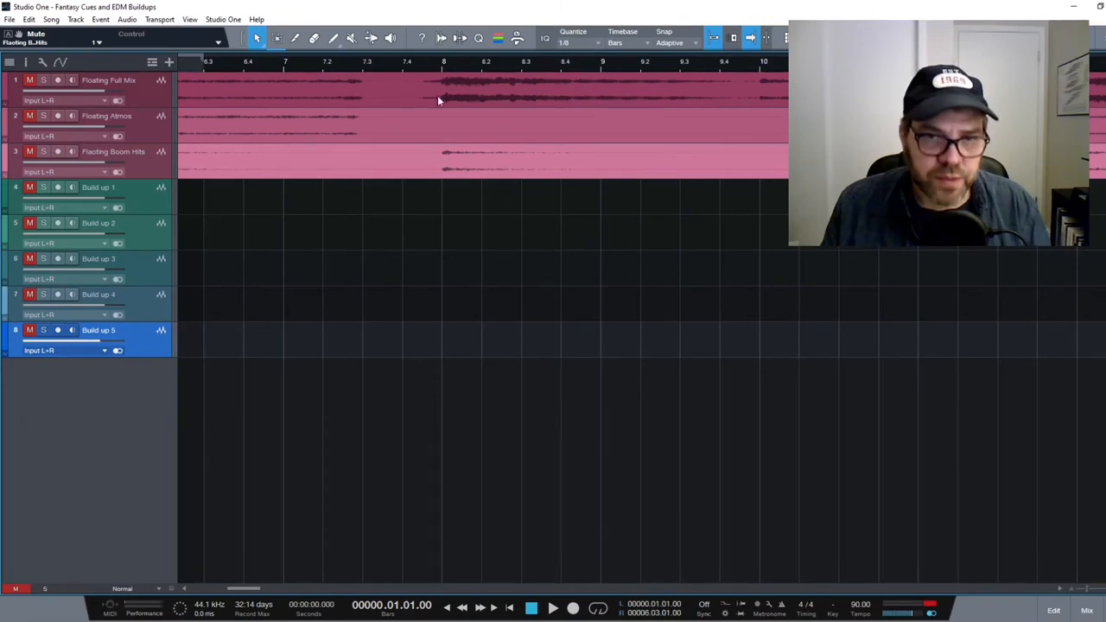
pyautogui.moveTo(435, 130)
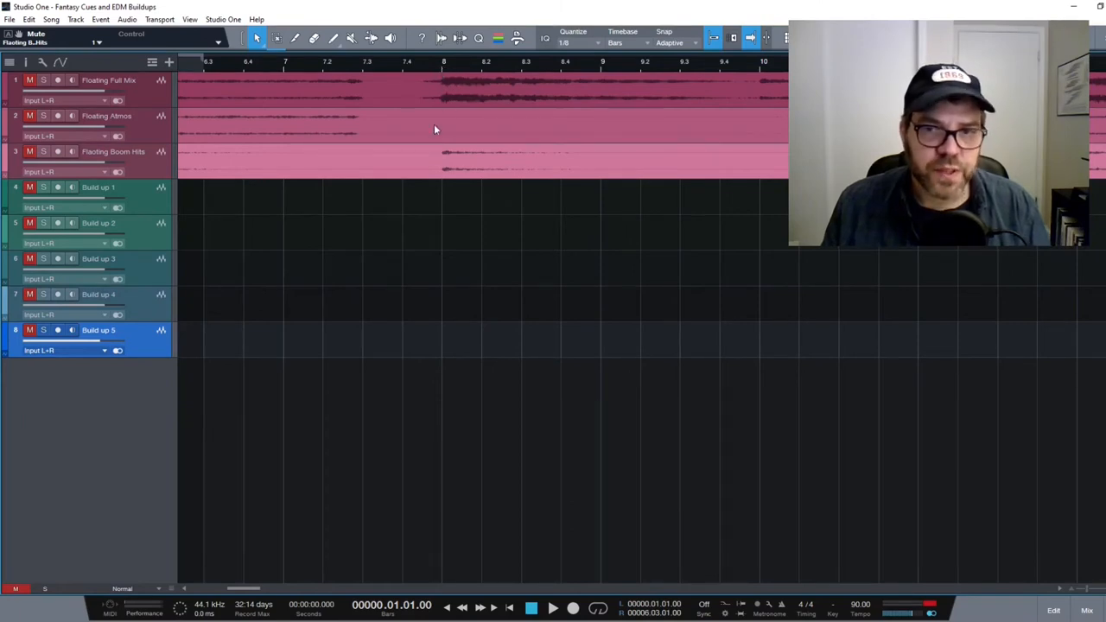
pyautogui.moveTo(437, 231)
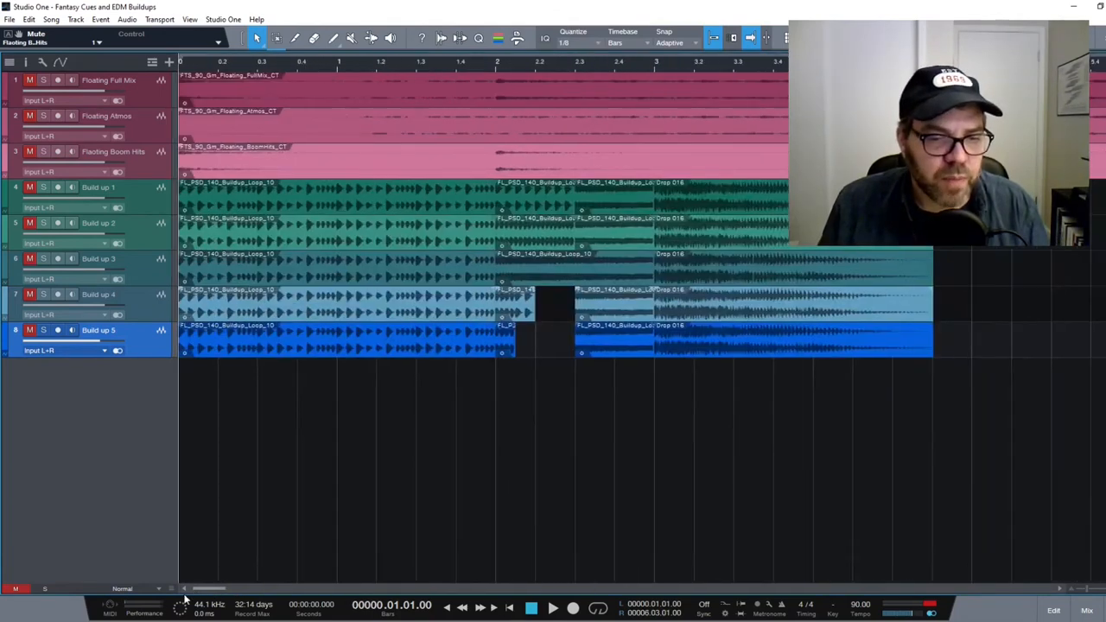
pyautogui.moveTo(321, 431)
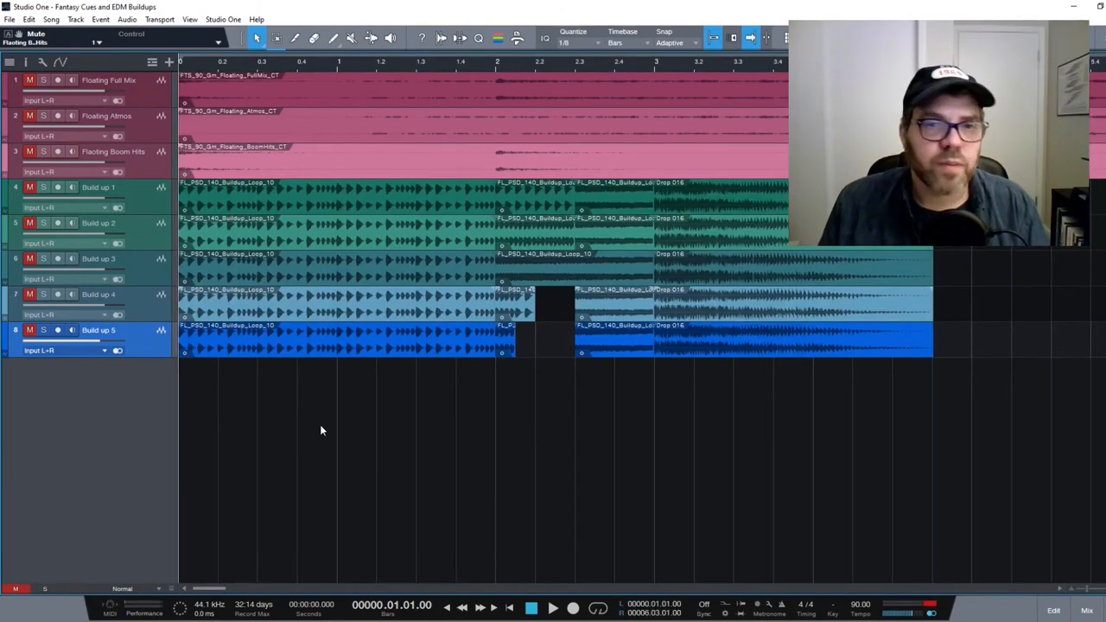
pyautogui.moveTo(348, 428)
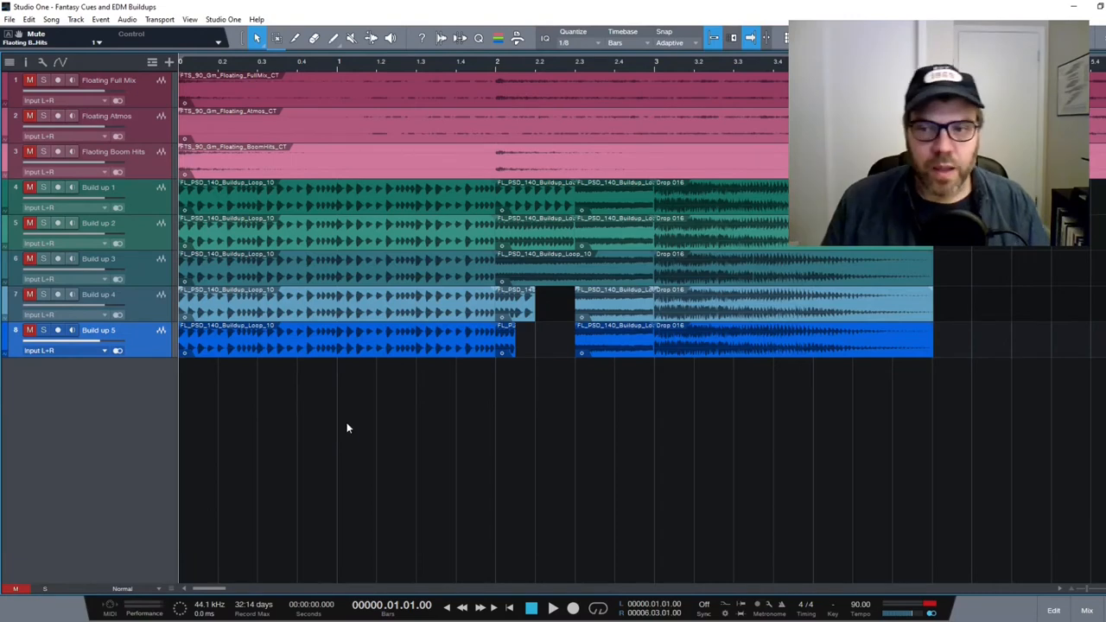
pyautogui.moveTo(346, 443)
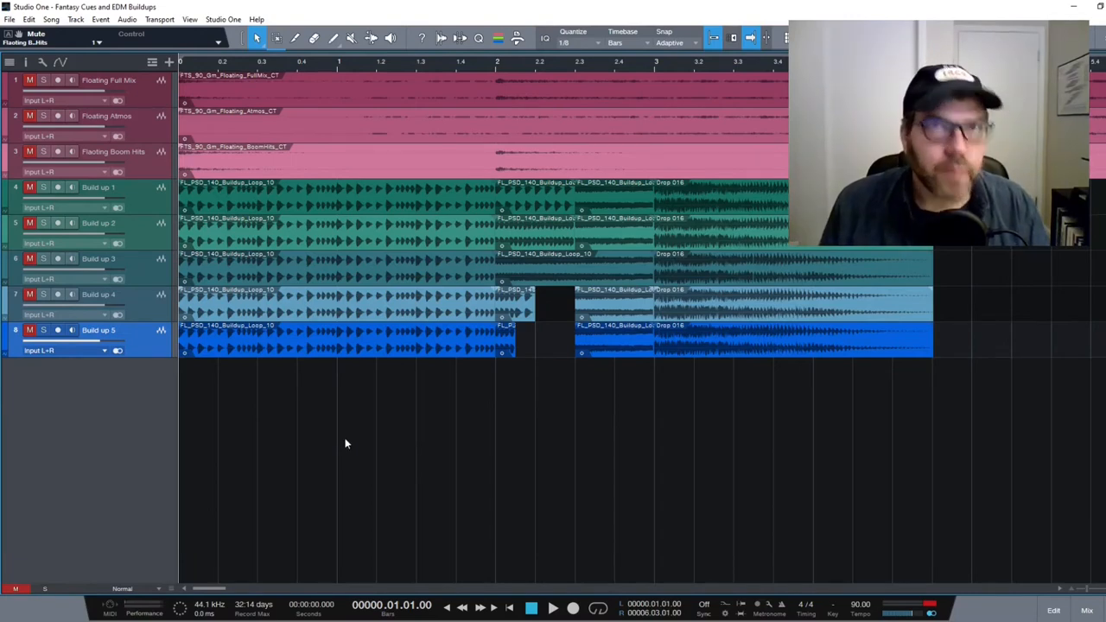
# Step: Unmute the Build up 1 track
pyautogui.click(29, 188)
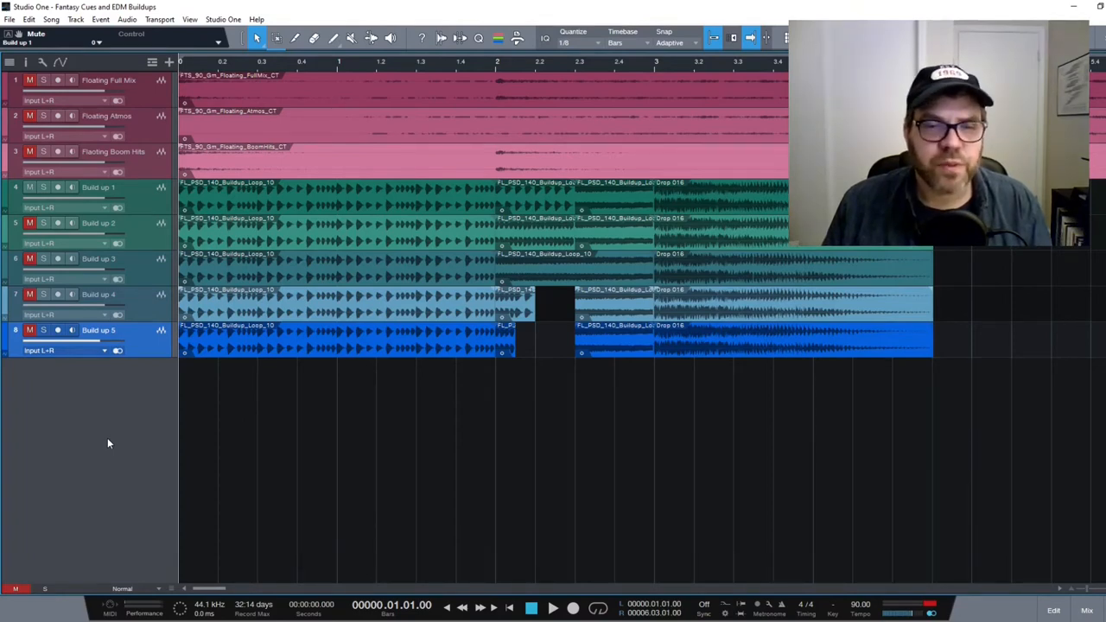
pyautogui.moveTo(174, 491)
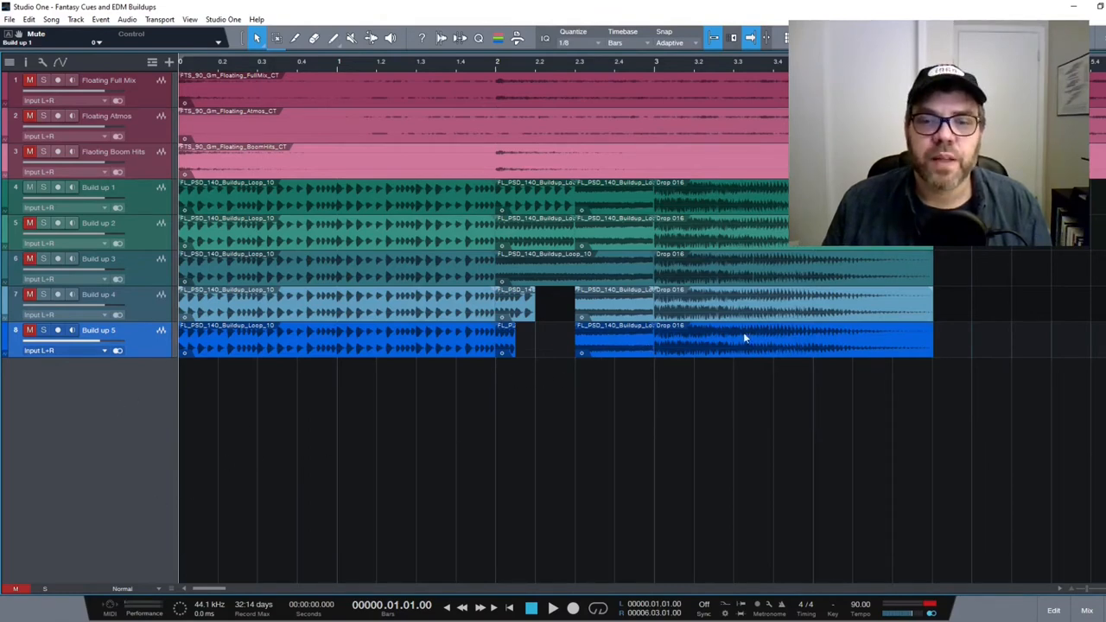
pyautogui.moveTo(367, 469)
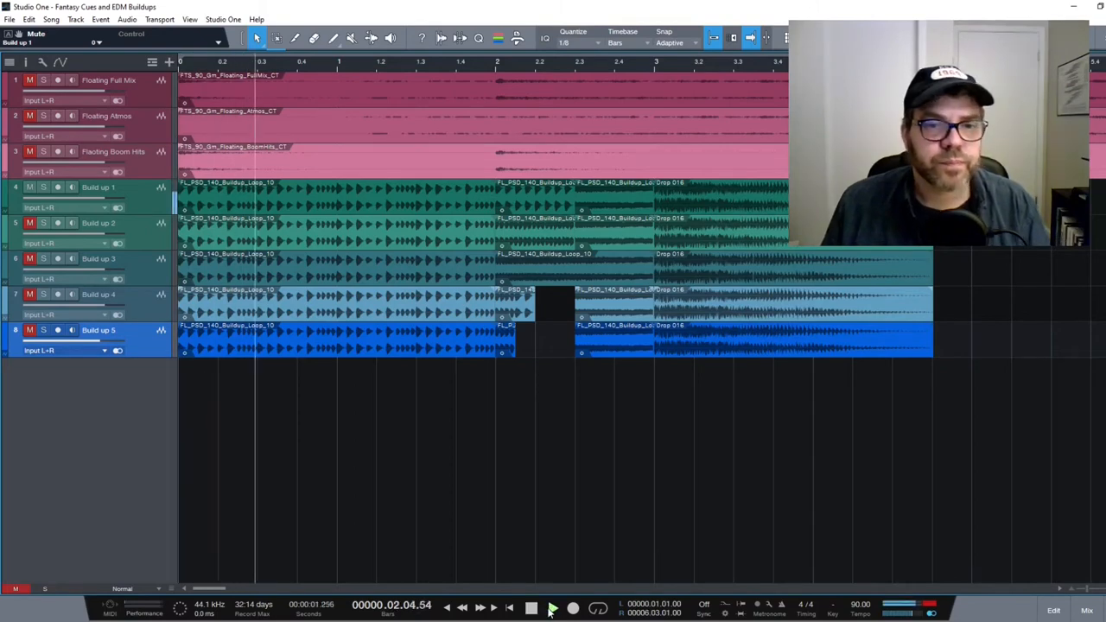
# Step: Play Build up 1 on its own from the song start into bar 3
pyautogui.click(553, 608)
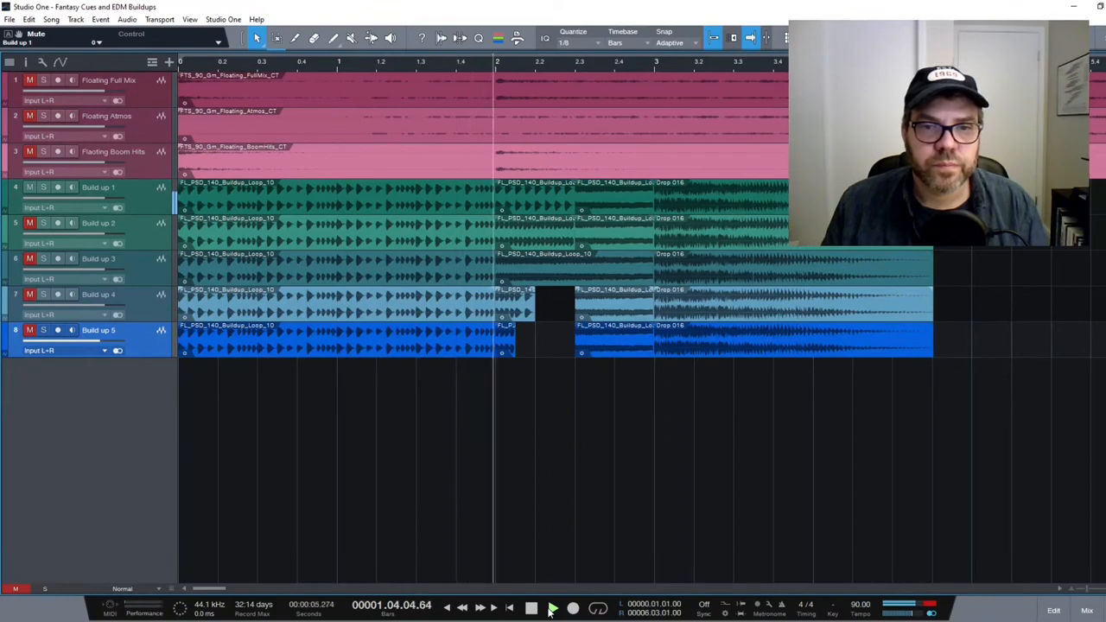
pyautogui.click(551, 609)
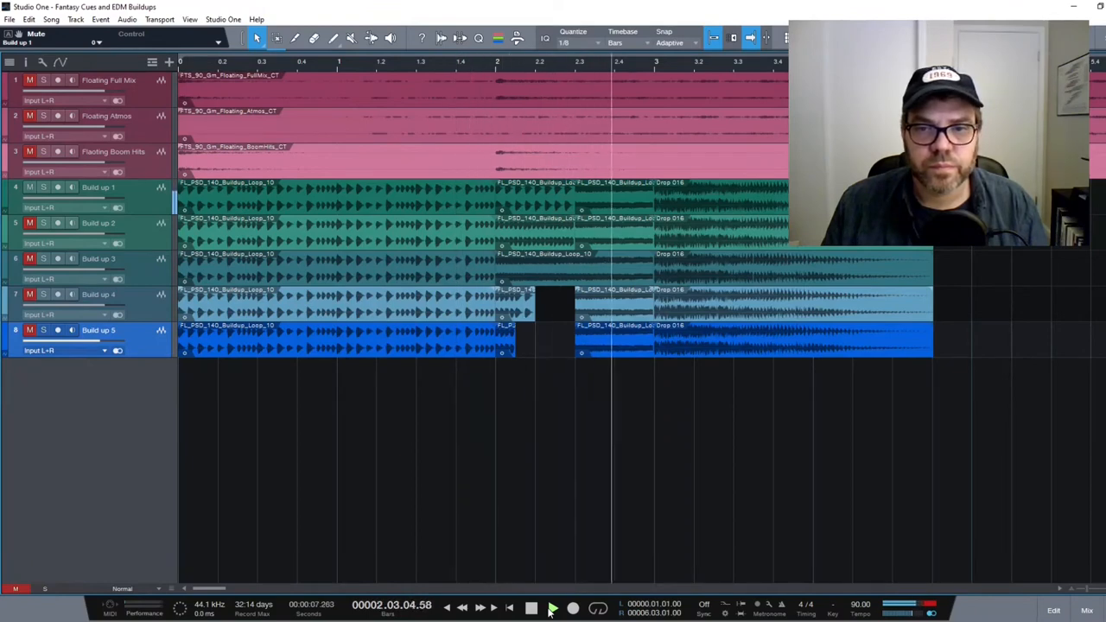
pyautogui.click(552, 607)
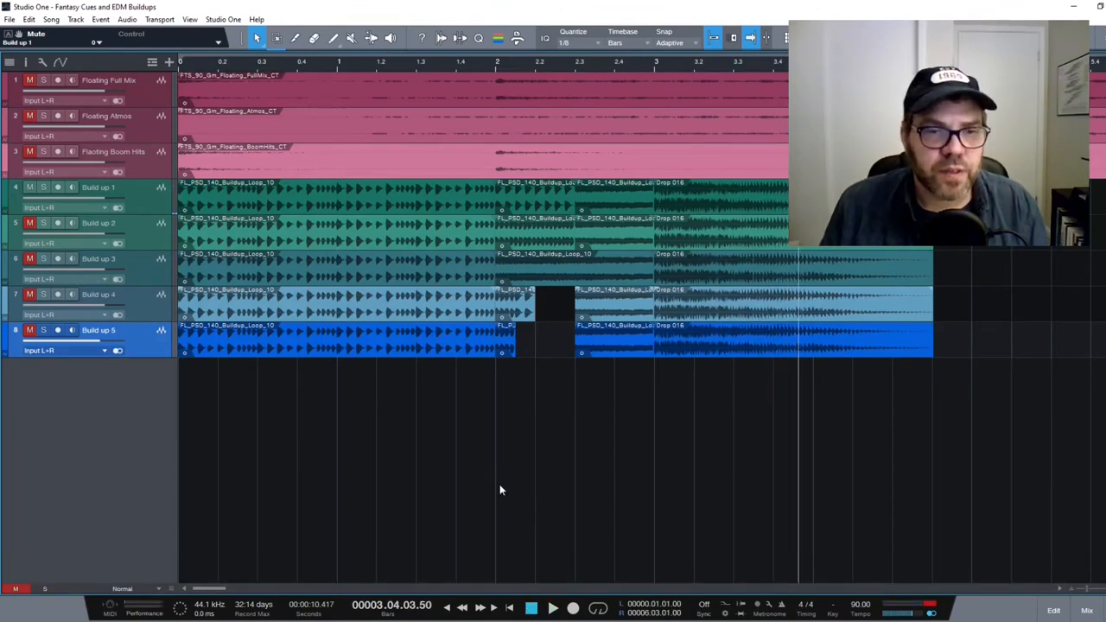
pyautogui.moveTo(508, 231)
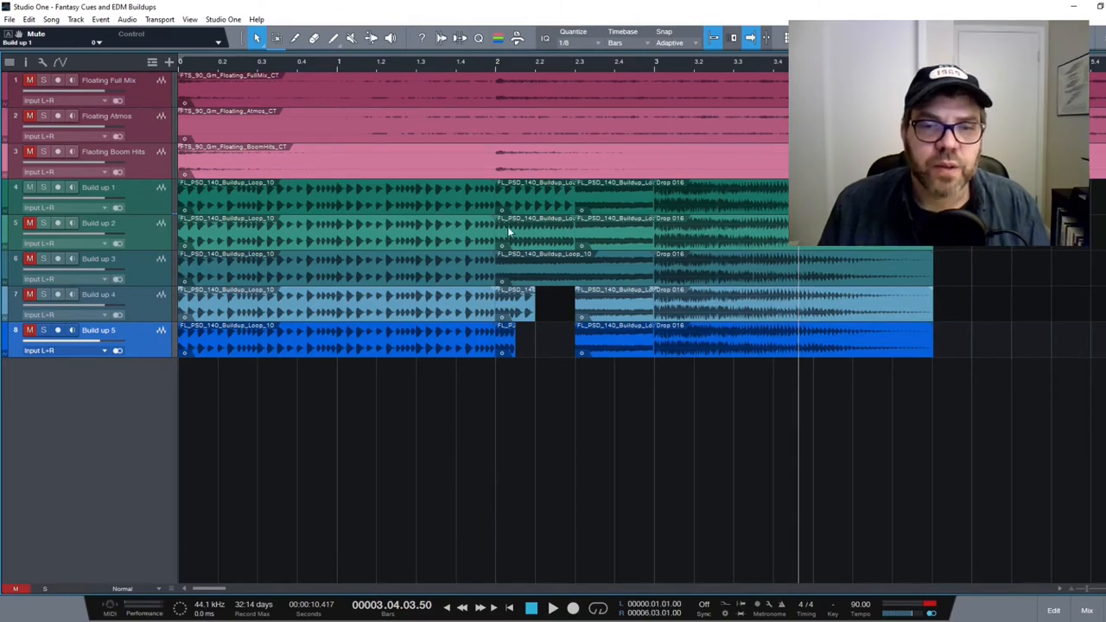
pyautogui.moveTo(545, 210)
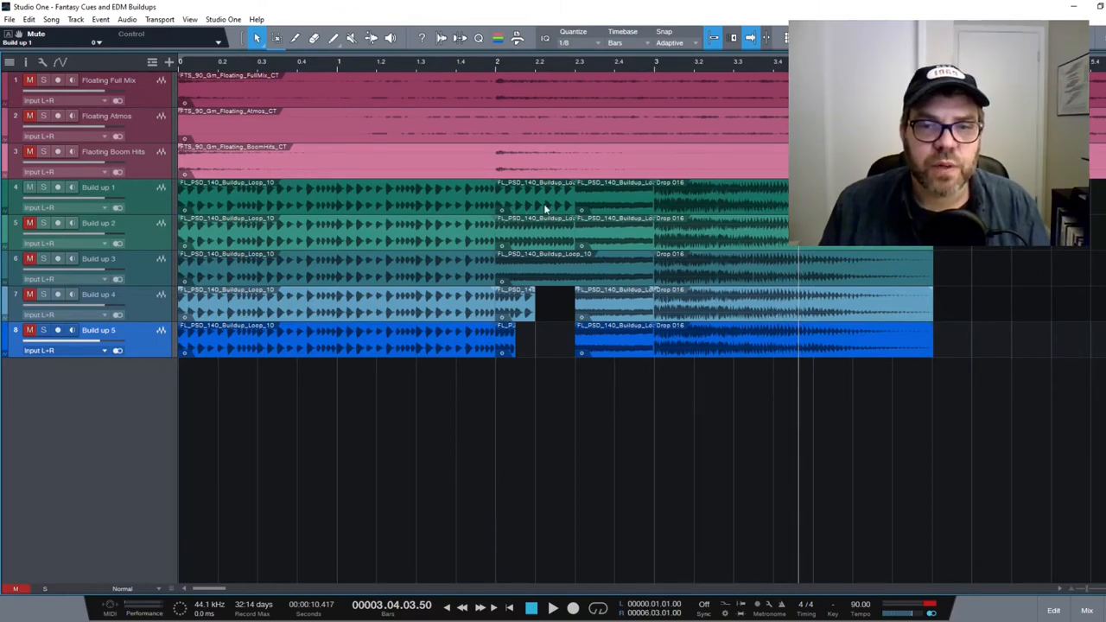
pyautogui.moveTo(586, 209)
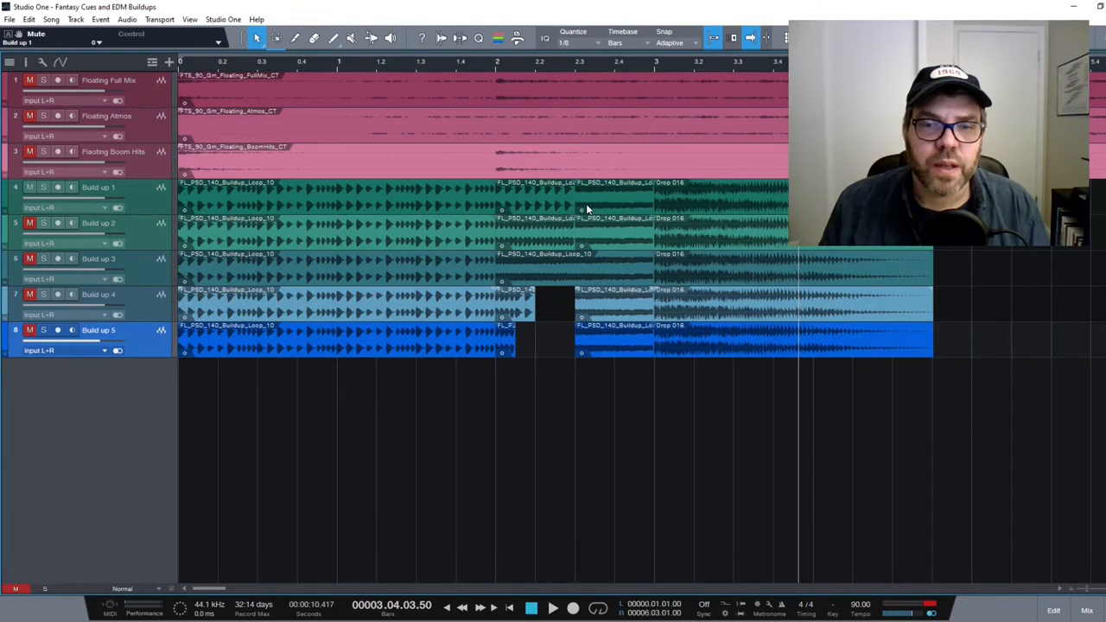
pyautogui.moveTo(664, 180)
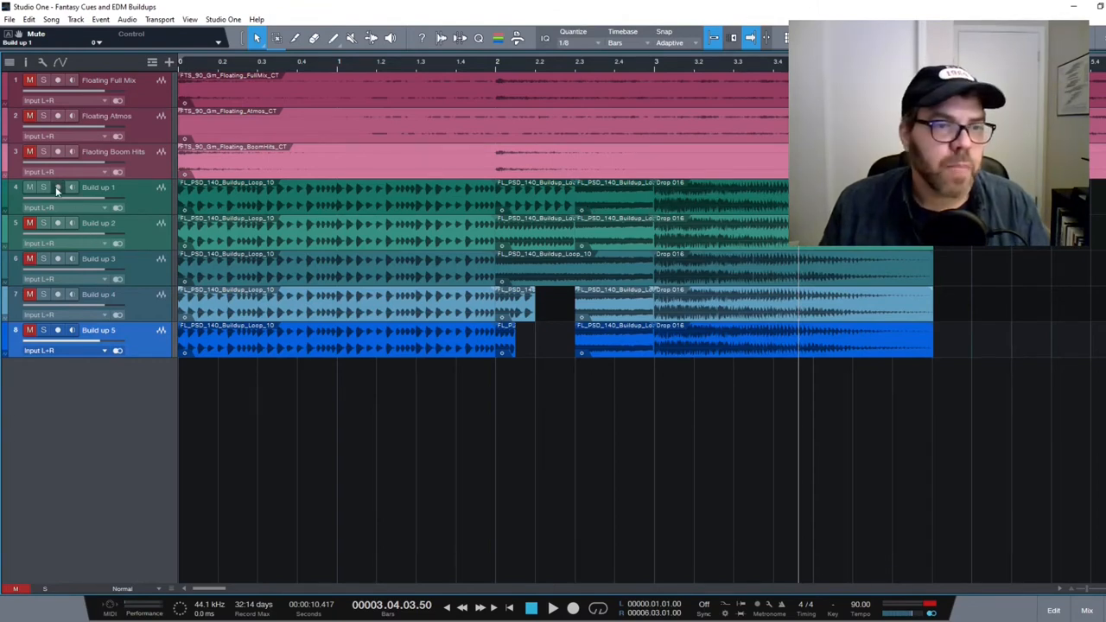
# Step: Mute Build up 1, audition Build up 2 alone, and return to the song start
pyautogui.click(29, 186)
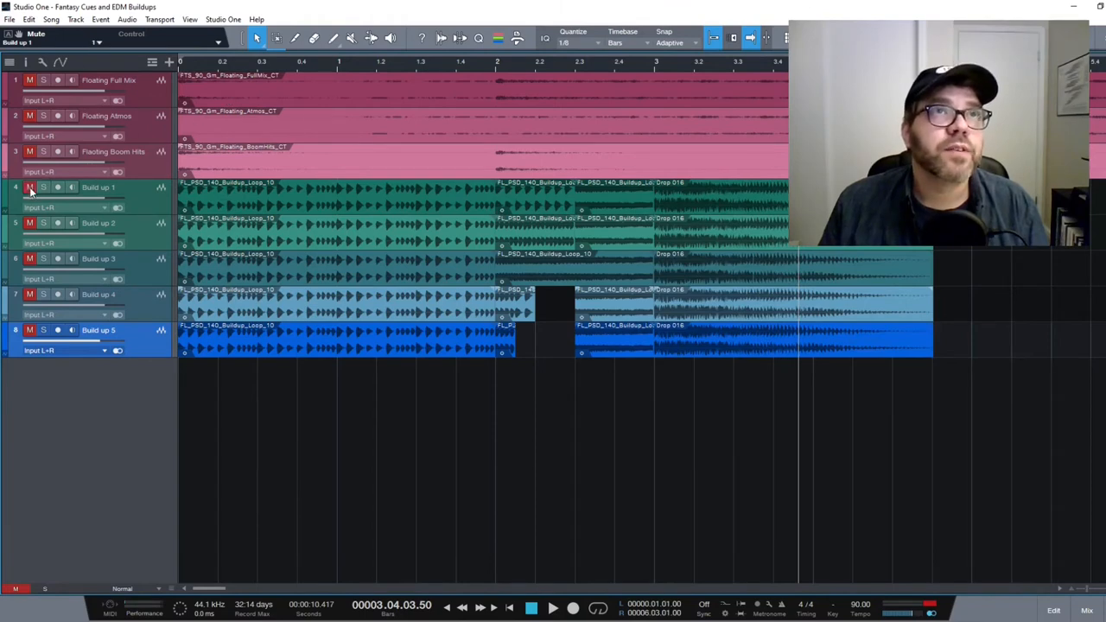
pyautogui.click(30, 188)
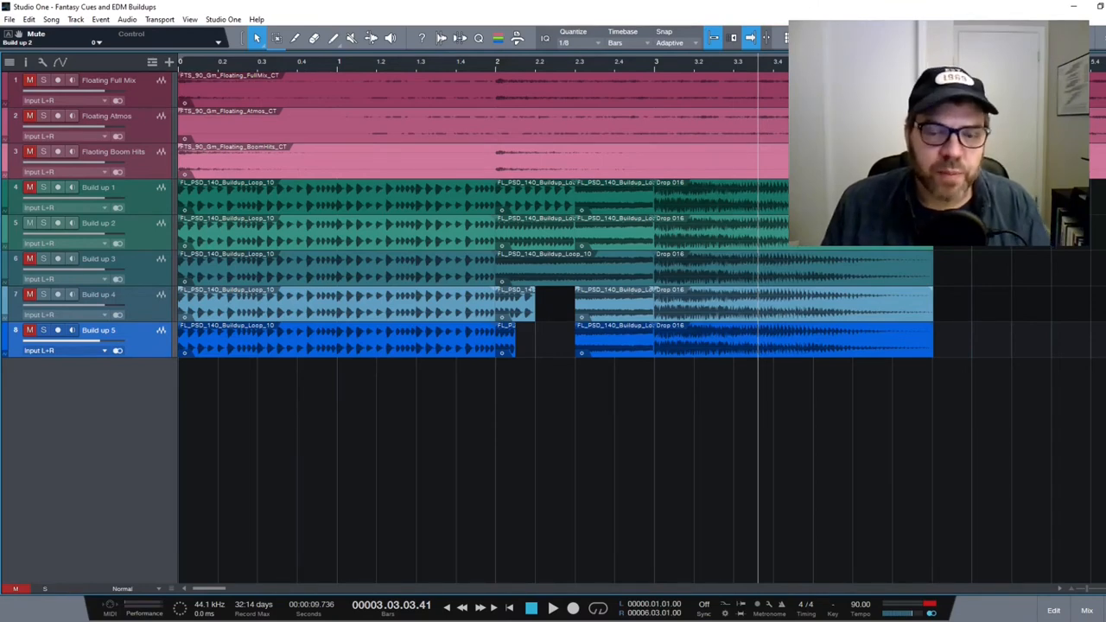
pyautogui.moveTo(167, 535)
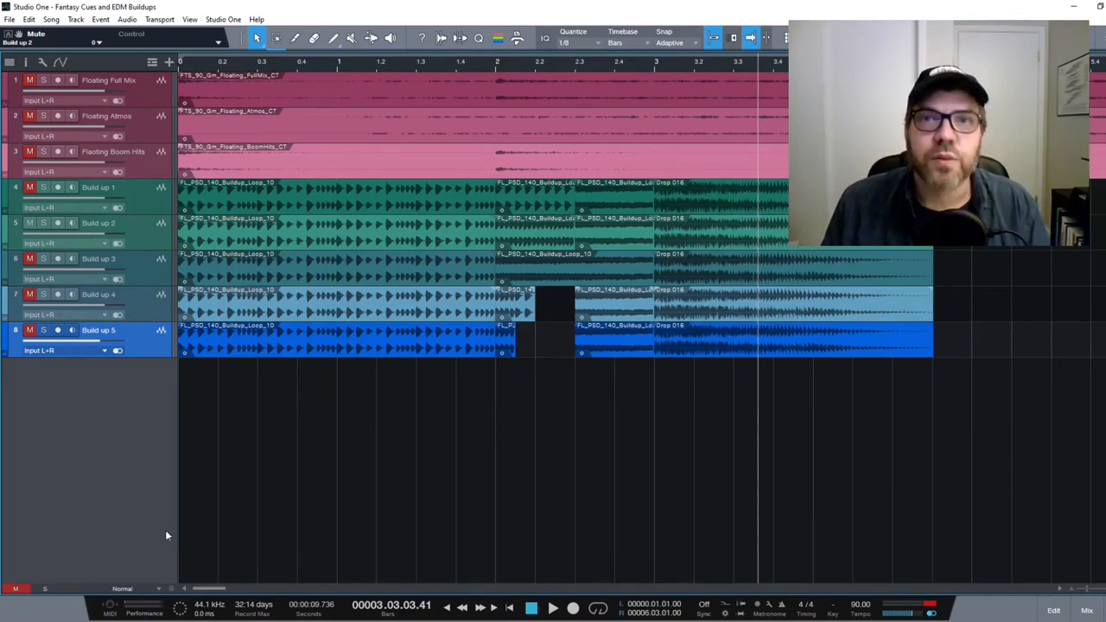
pyautogui.click(510, 608)
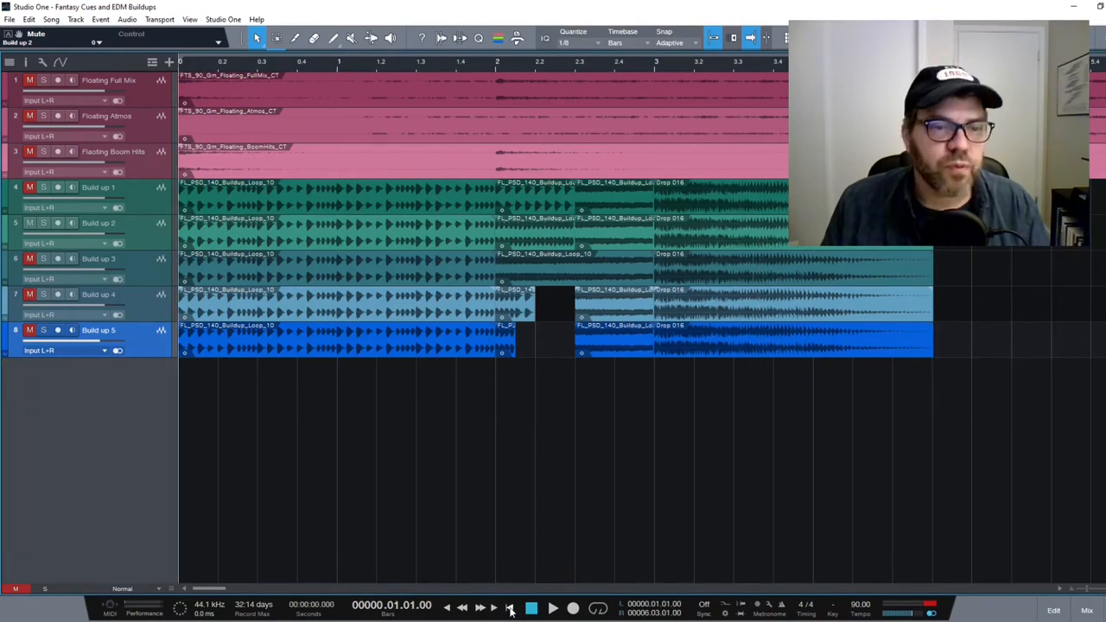
# Step: Mute Build up 2, audition Build up 3 alone into bar 3, return to zero and re-mute it
pyautogui.click(29, 259)
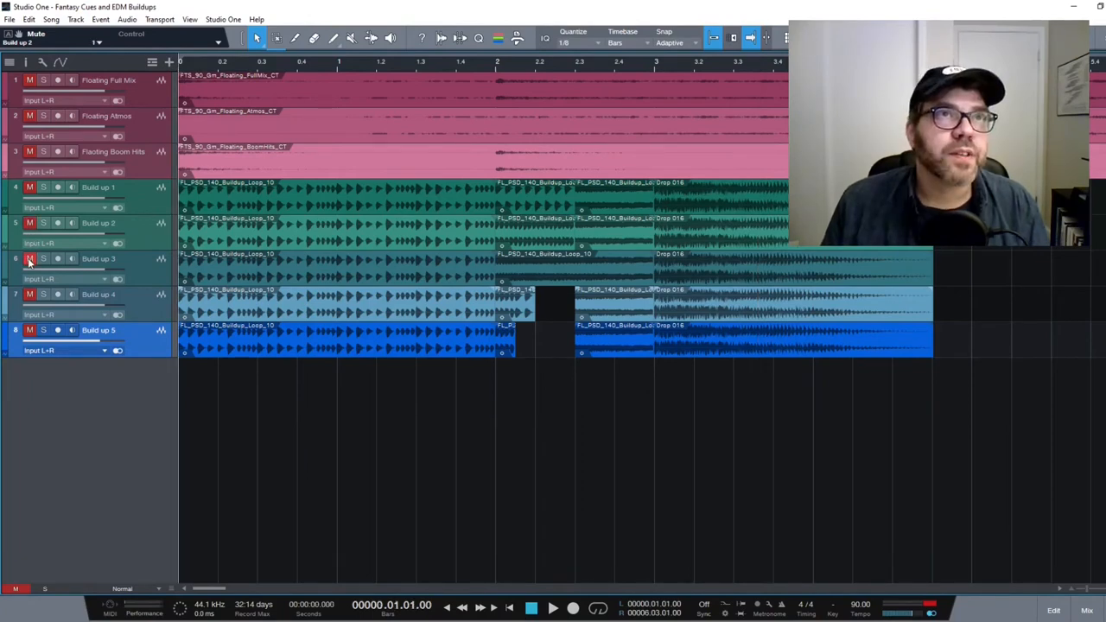
pyautogui.click(30, 258)
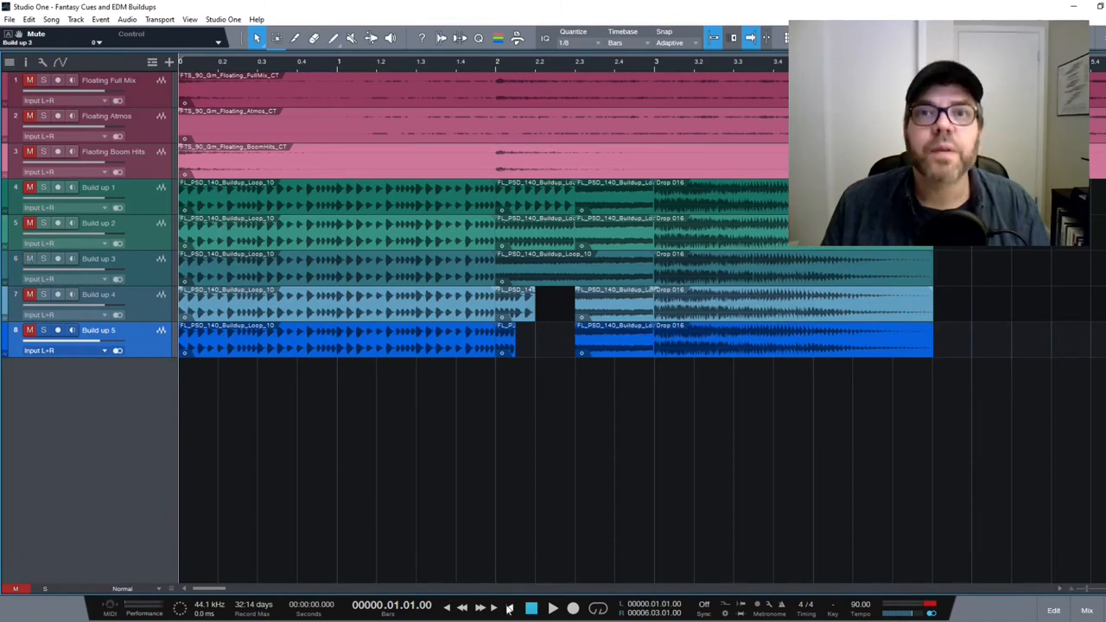
pyautogui.click(552, 607)
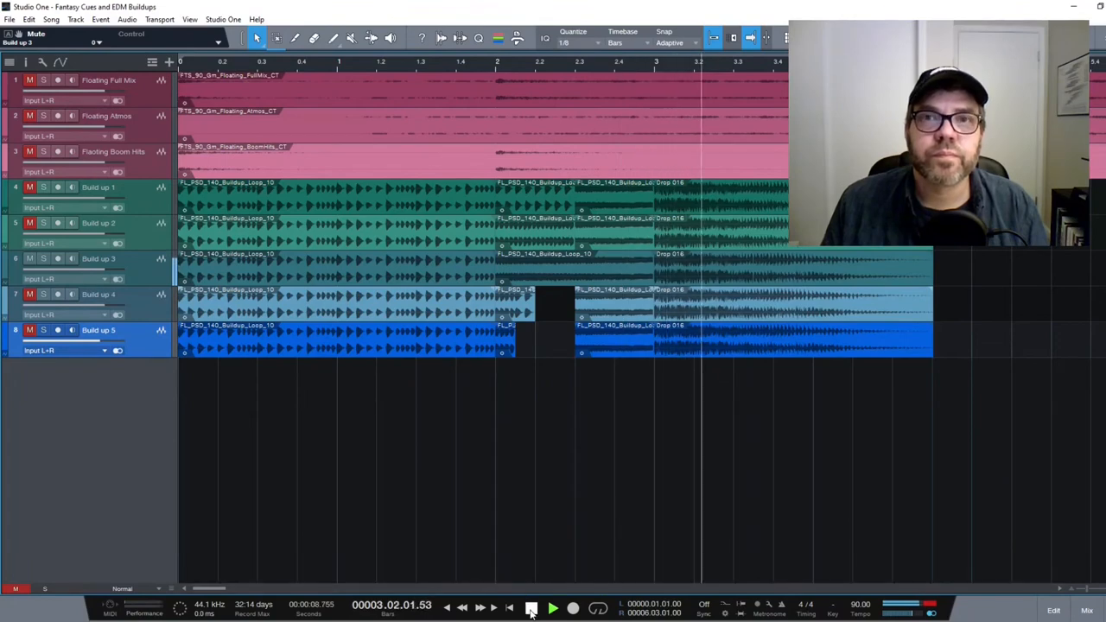
pyautogui.click(553, 609)
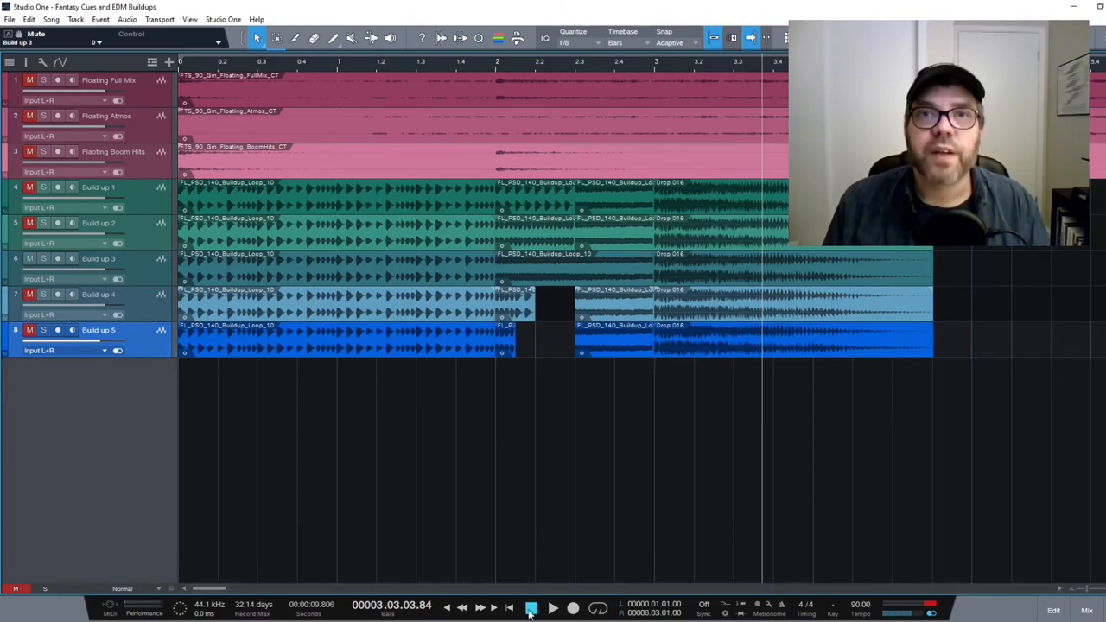
pyautogui.click(513, 608)
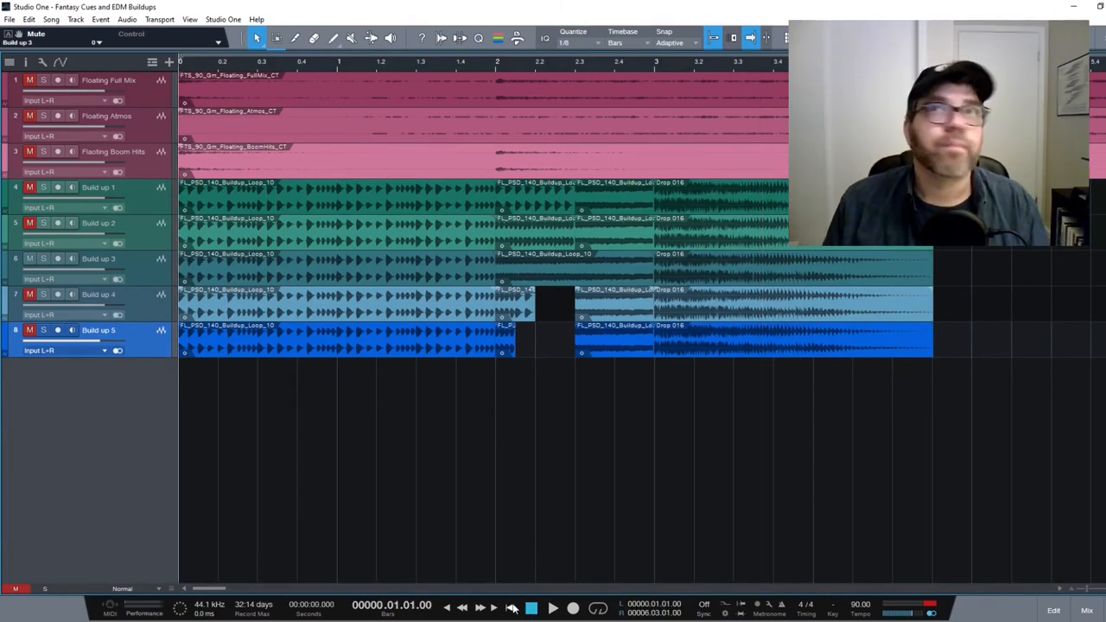
pyautogui.moveTo(198, 432)
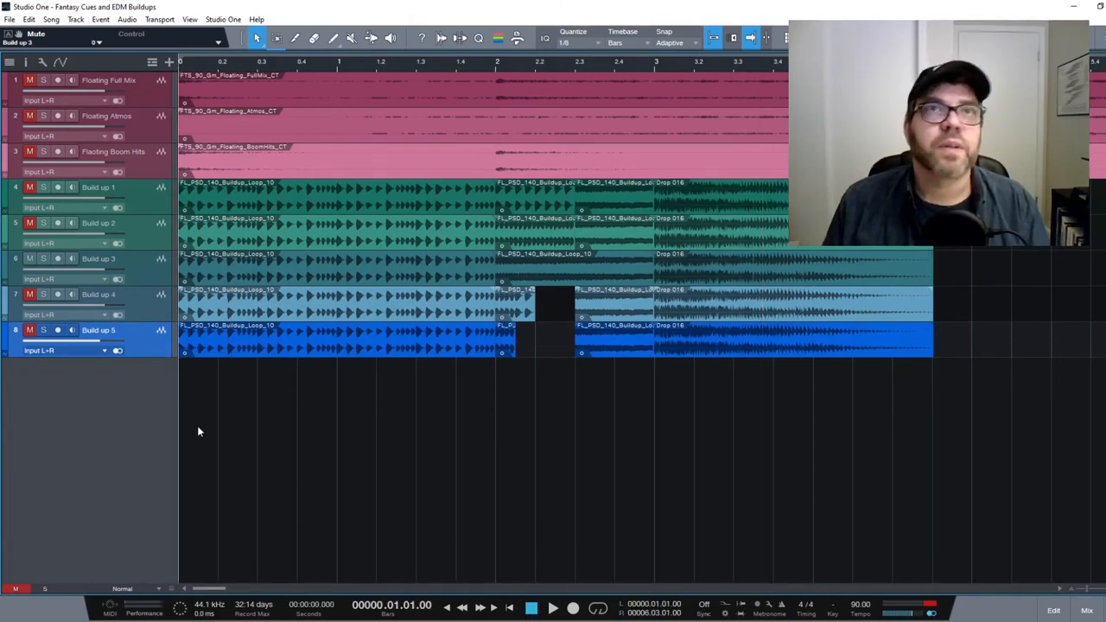
pyautogui.click(29, 258)
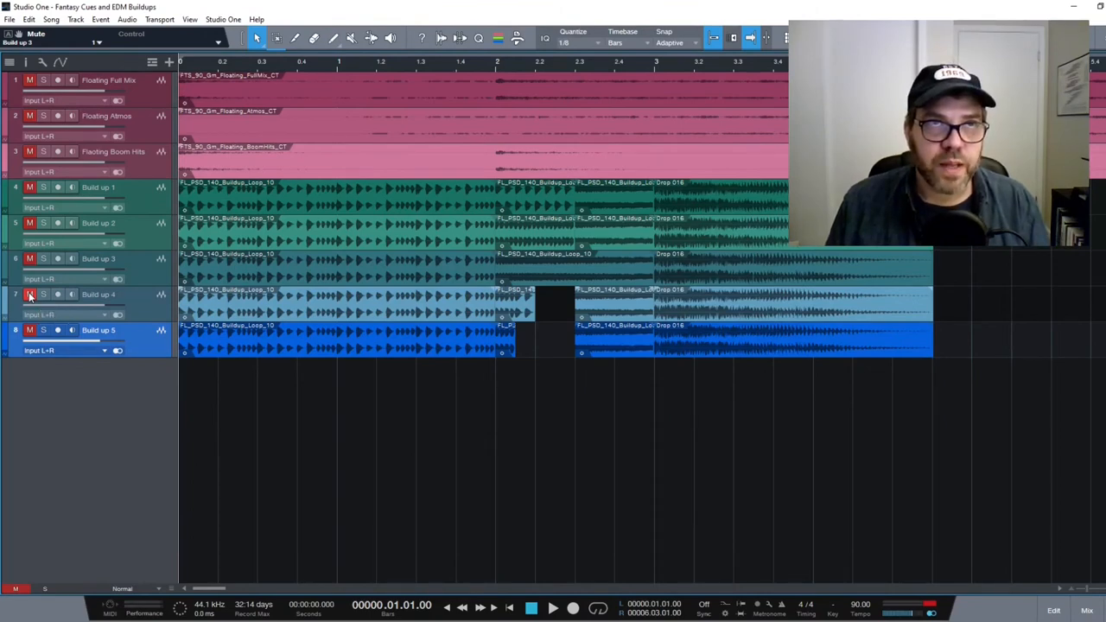
# Step: Unmute Build up 4 and play it back on its own
pyautogui.click(30, 295)
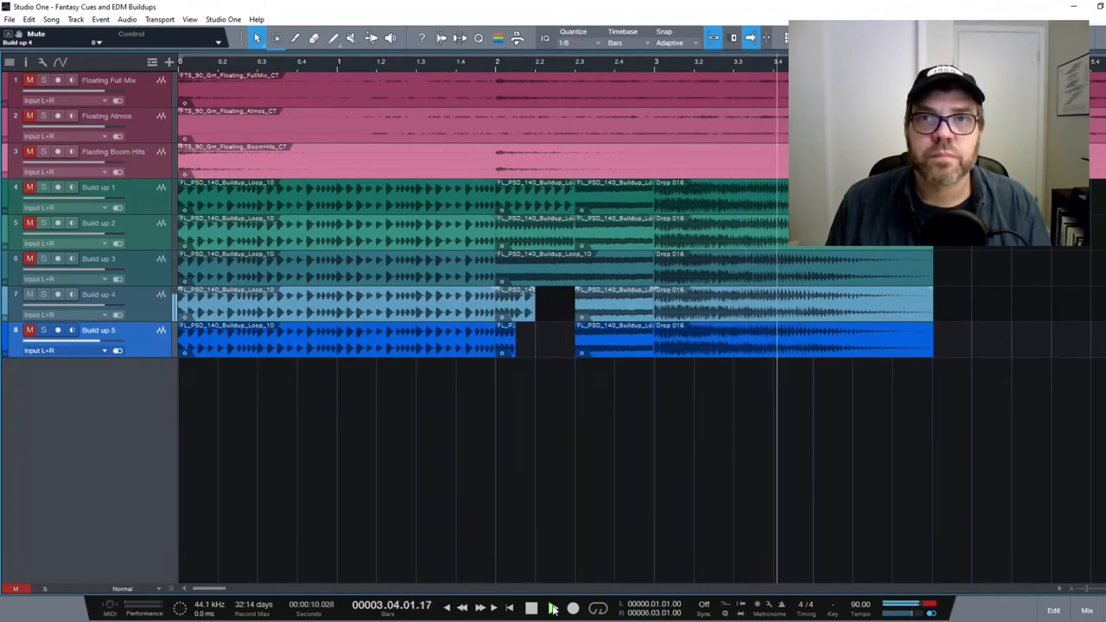
pyautogui.click(532, 608)
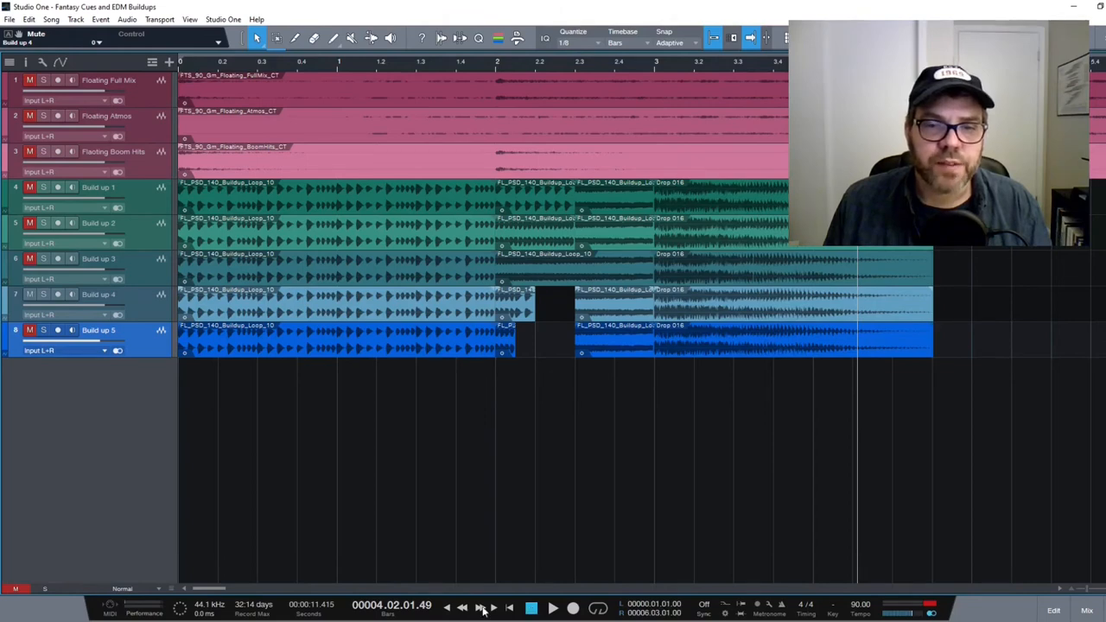
pyautogui.moveTo(474, 568)
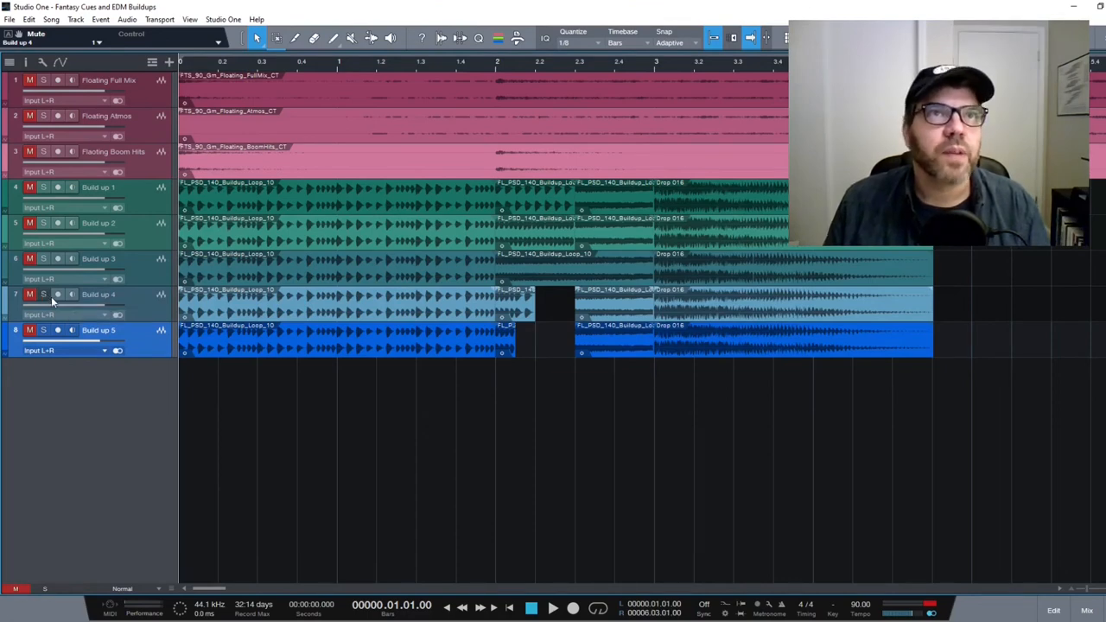
pyautogui.moveTo(74, 317)
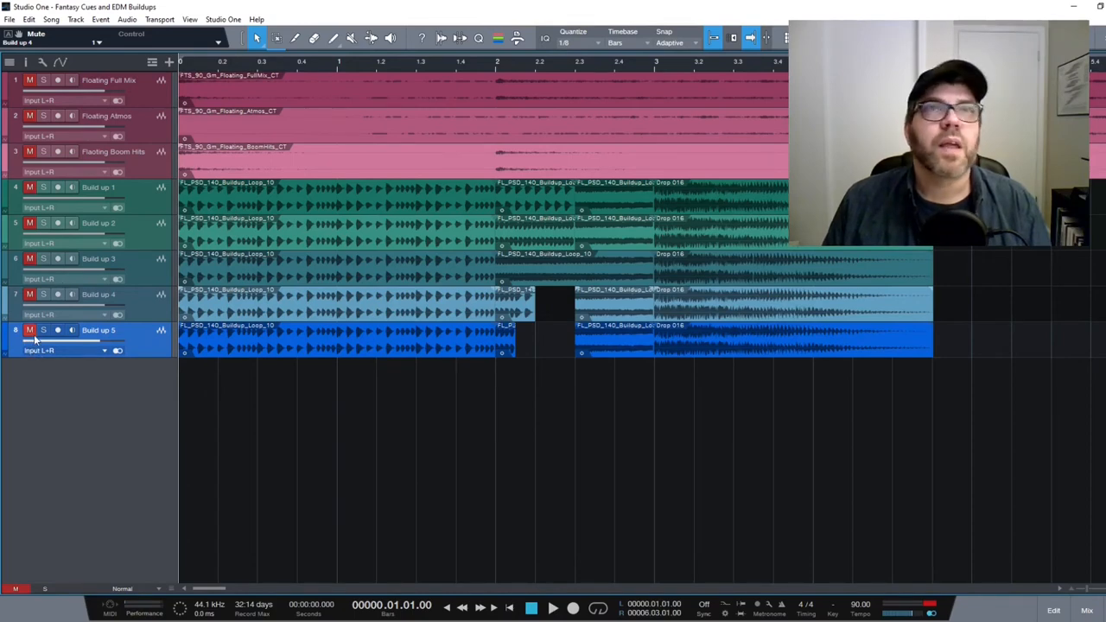
pyautogui.moveTo(214, 325)
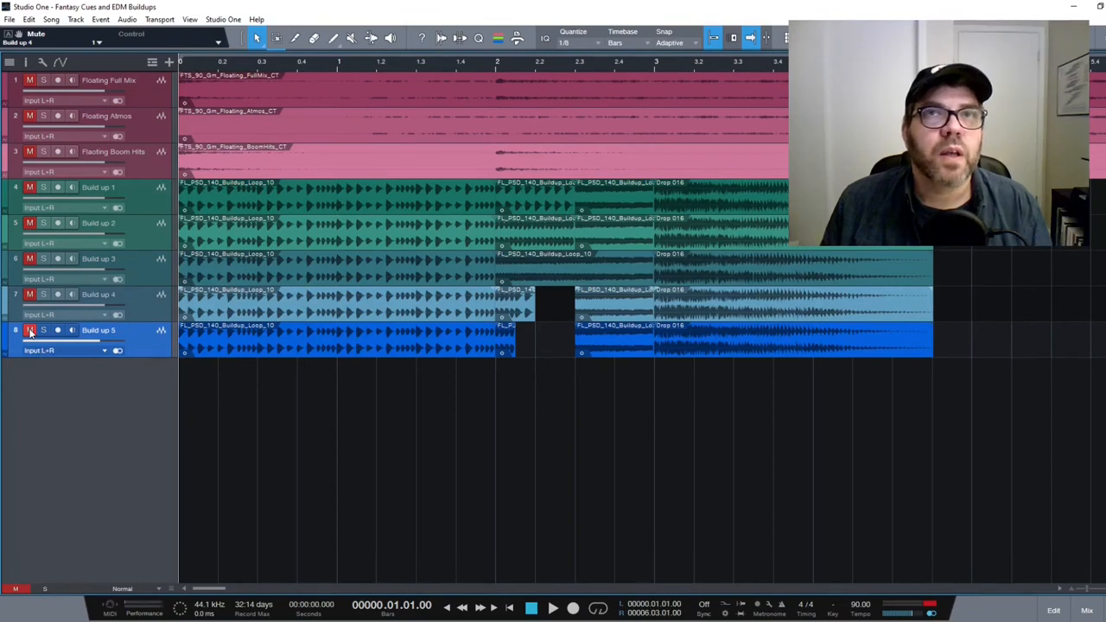
# Step: Unmute Build up 5 and play the song to hear it on its own
pyautogui.click(29, 330)
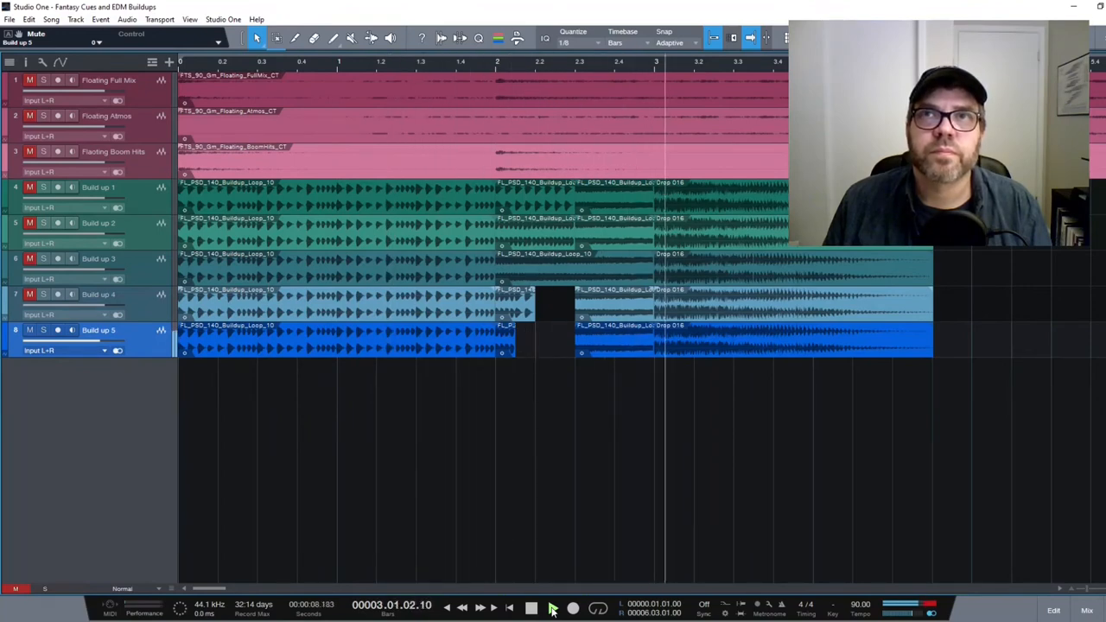
pyautogui.click(532, 608)
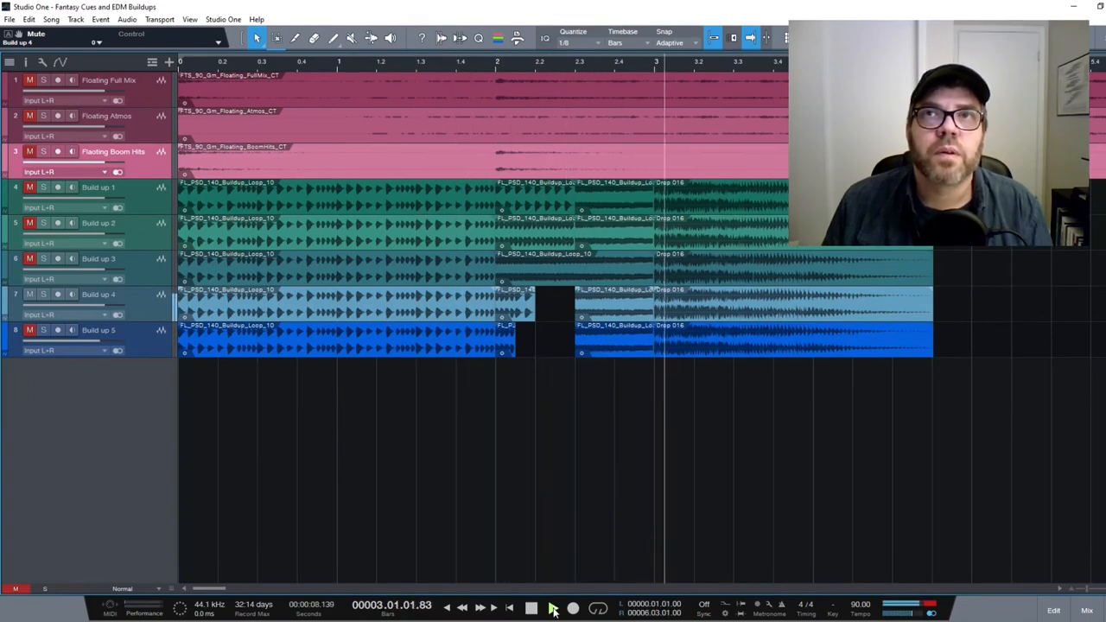
pyautogui.click(553, 608)
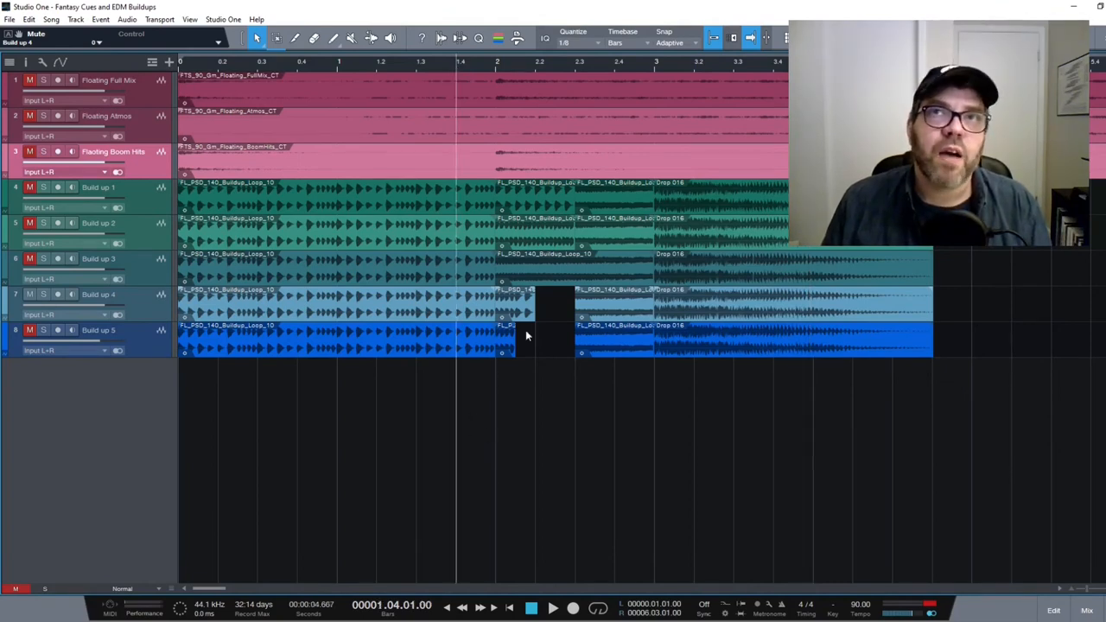
pyautogui.moveTo(569, 298)
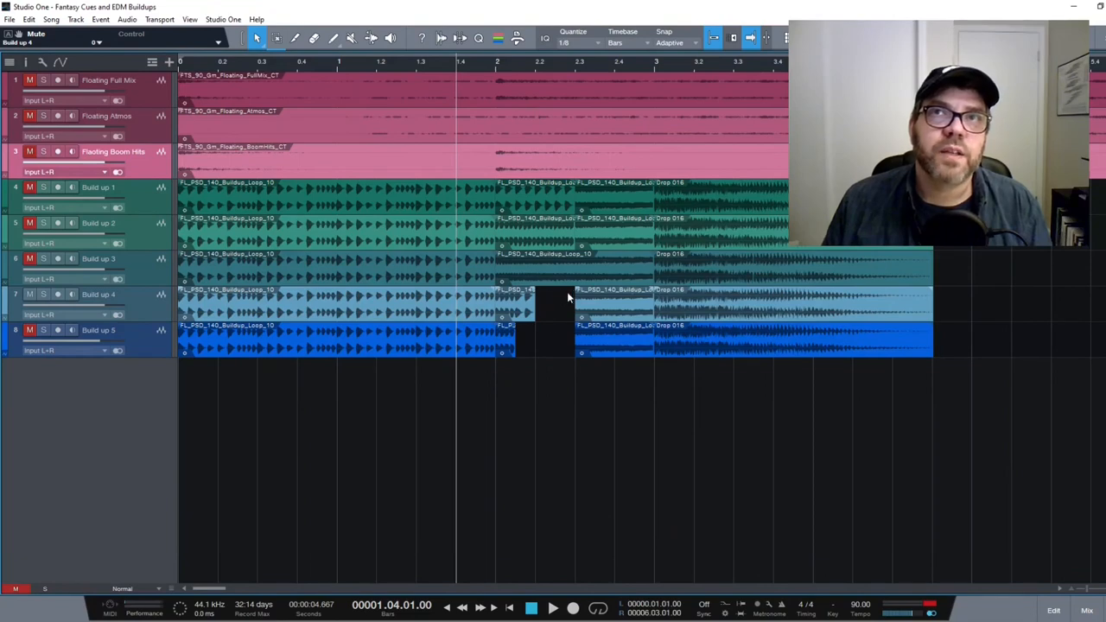
pyautogui.moveTo(553, 291)
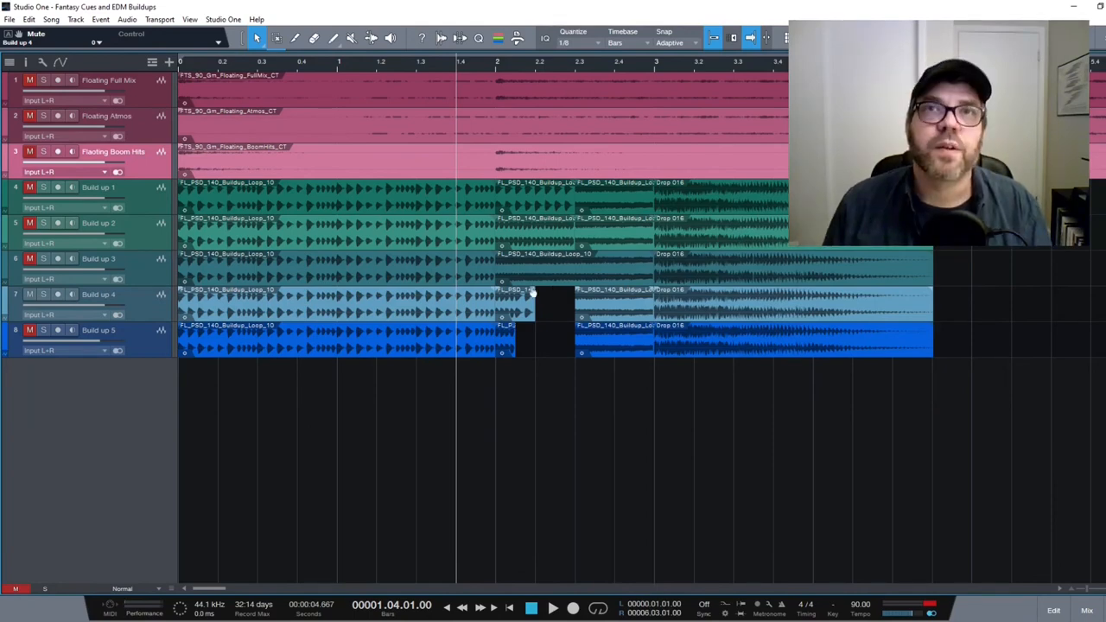
pyautogui.moveTo(468, 329)
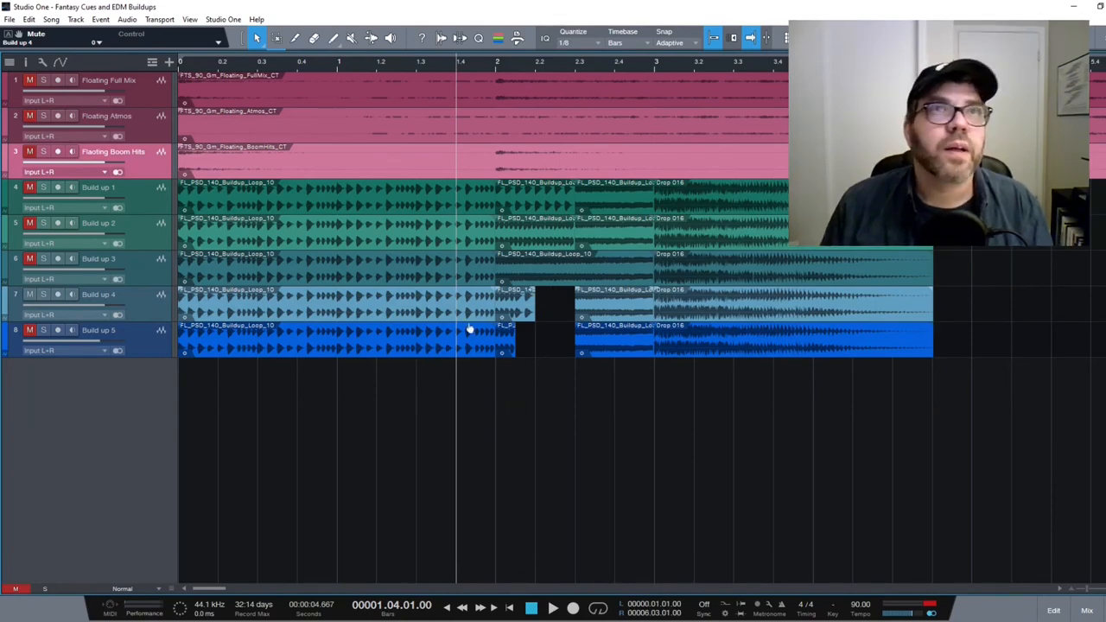
# Step: Mute Build up 4, unmute Build up 5, and play the song from bar 1 to audition Build up 5
pyautogui.click(30, 331)
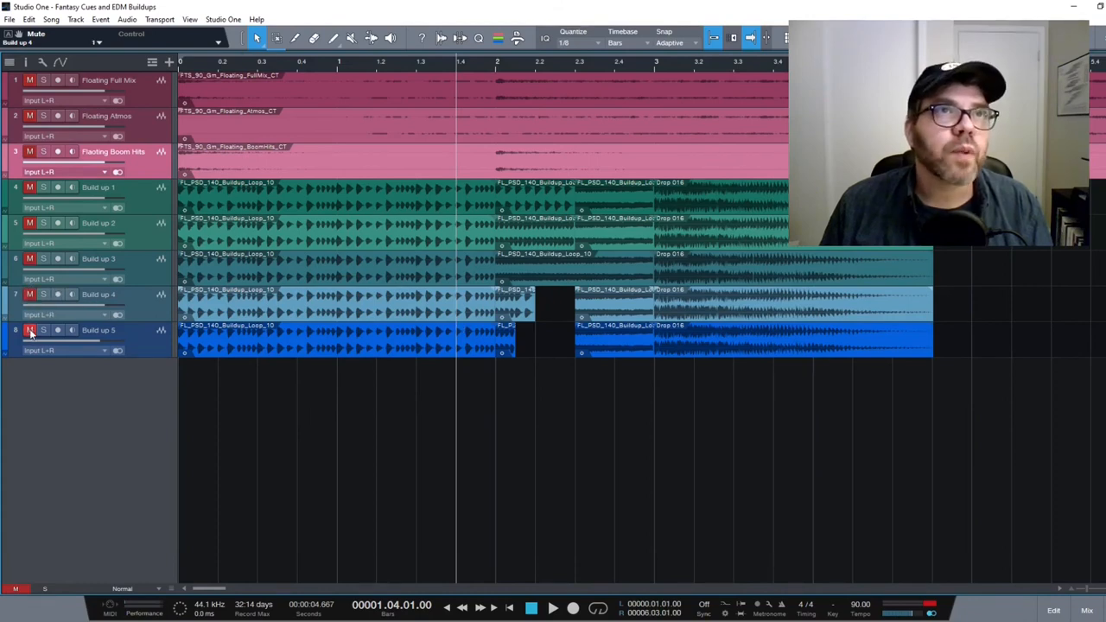
pyautogui.click(30, 330)
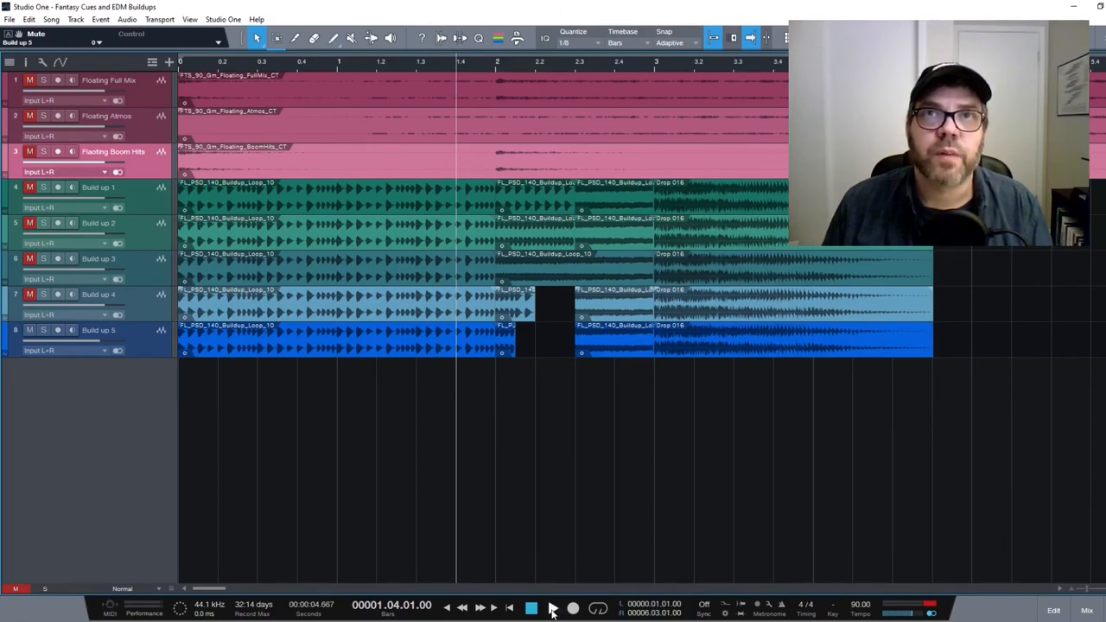
pyautogui.click(552, 608)
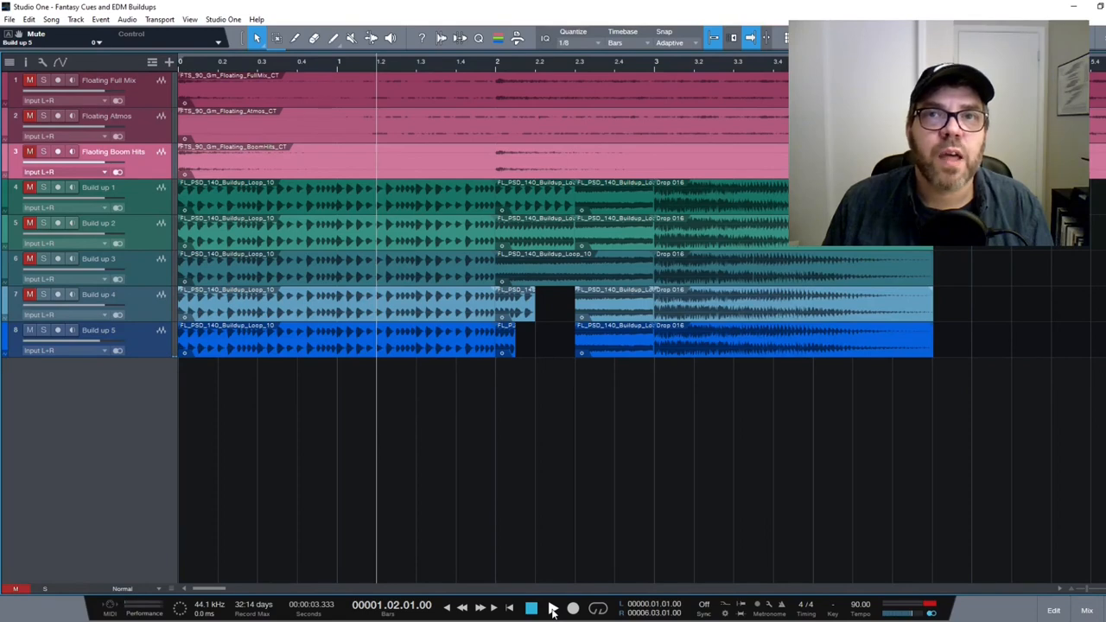
pyautogui.click(552, 608)
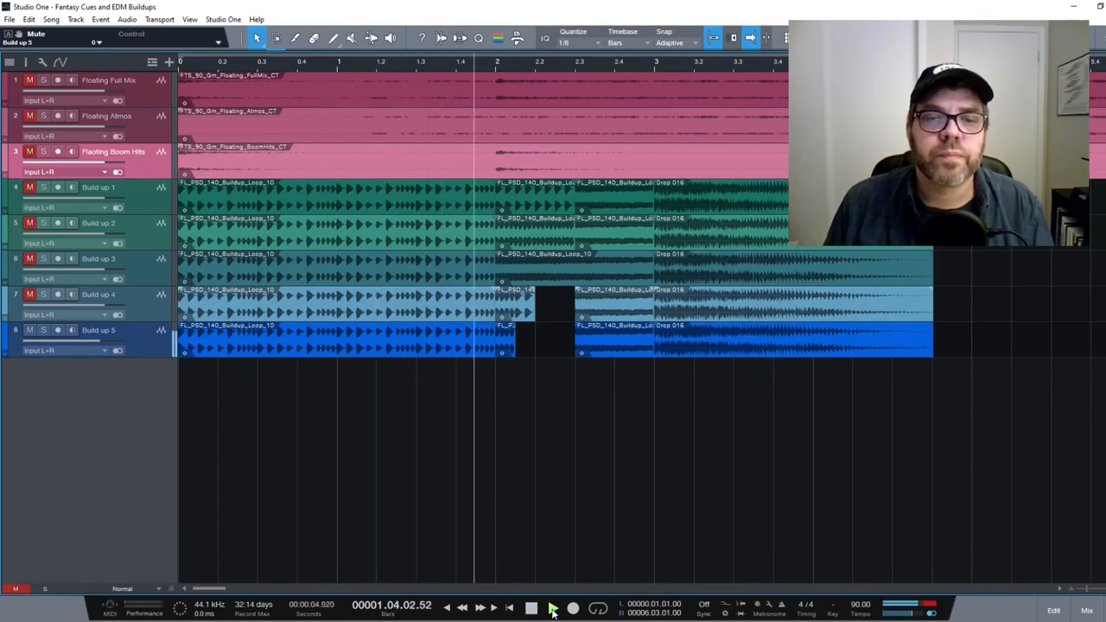
pyautogui.click(552, 609)
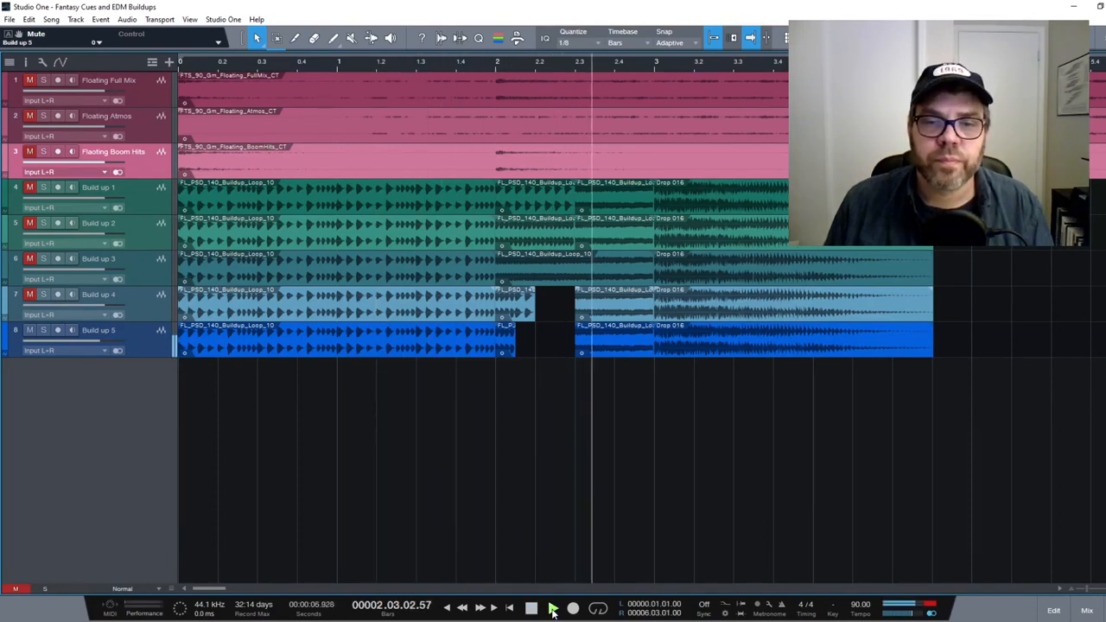
pyautogui.click(532, 609)
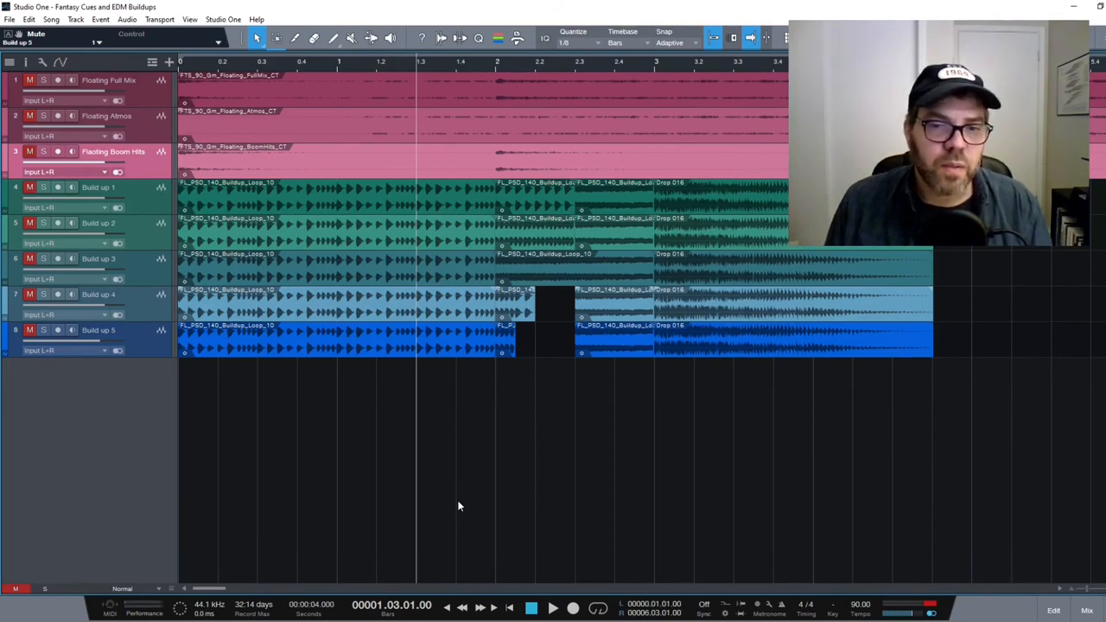
pyautogui.moveTo(464, 484)
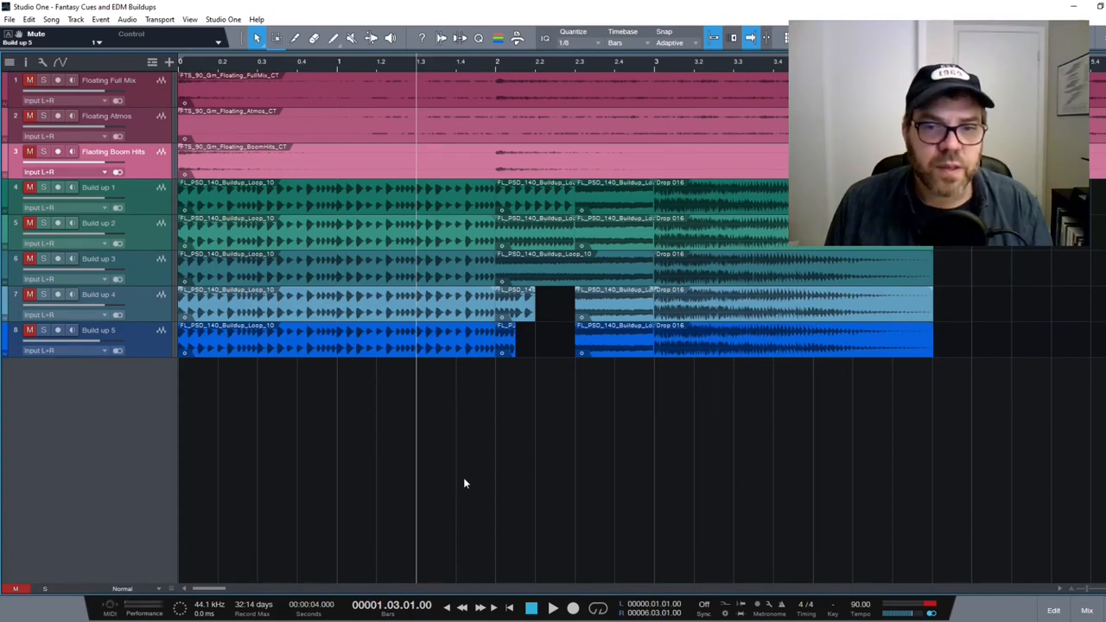
pyautogui.moveTo(629, 277)
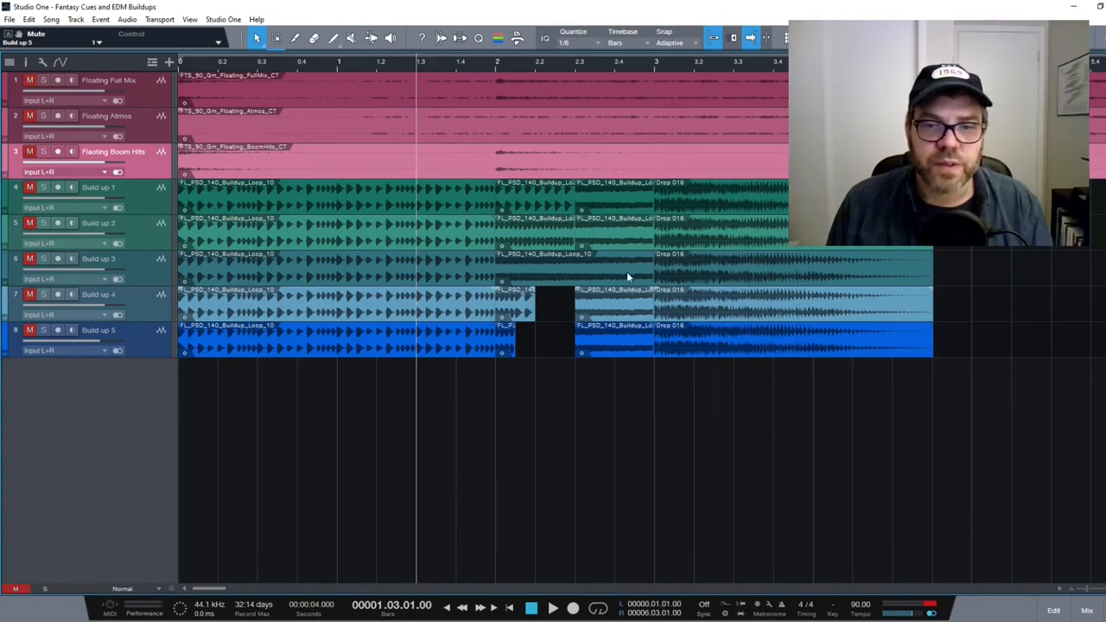
pyautogui.moveTo(512, 258)
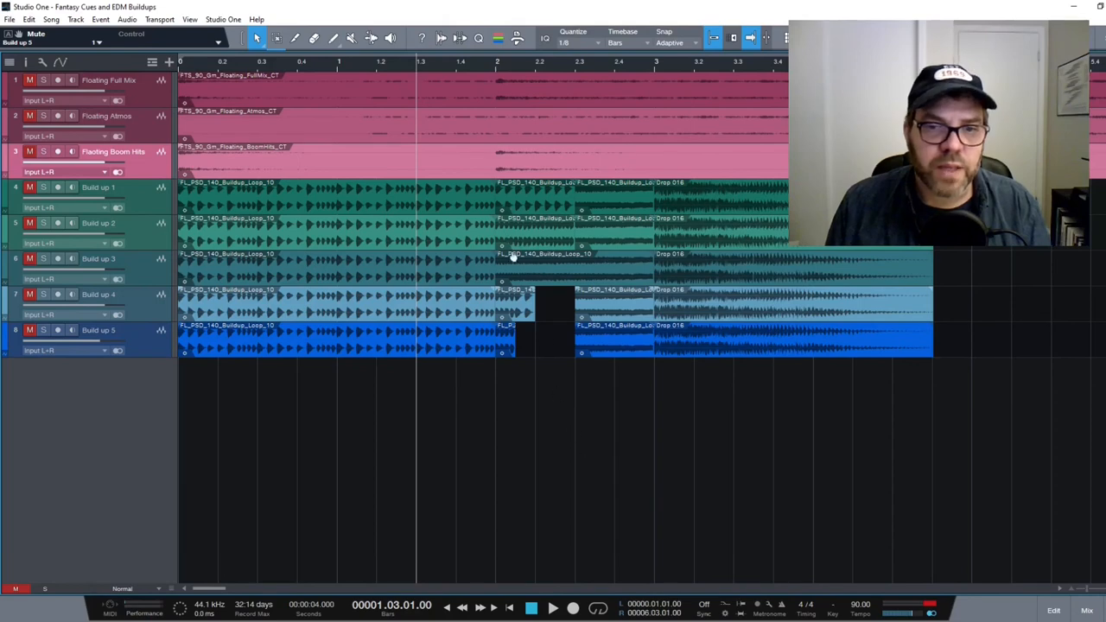
pyautogui.moveTo(525, 359)
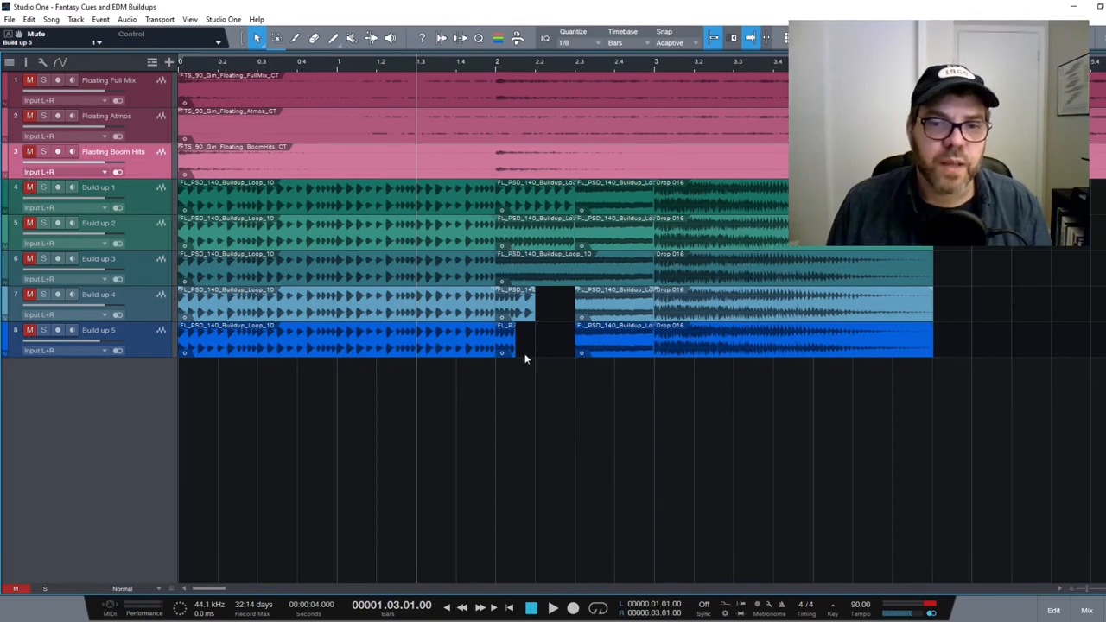
pyautogui.moveTo(526, 470)
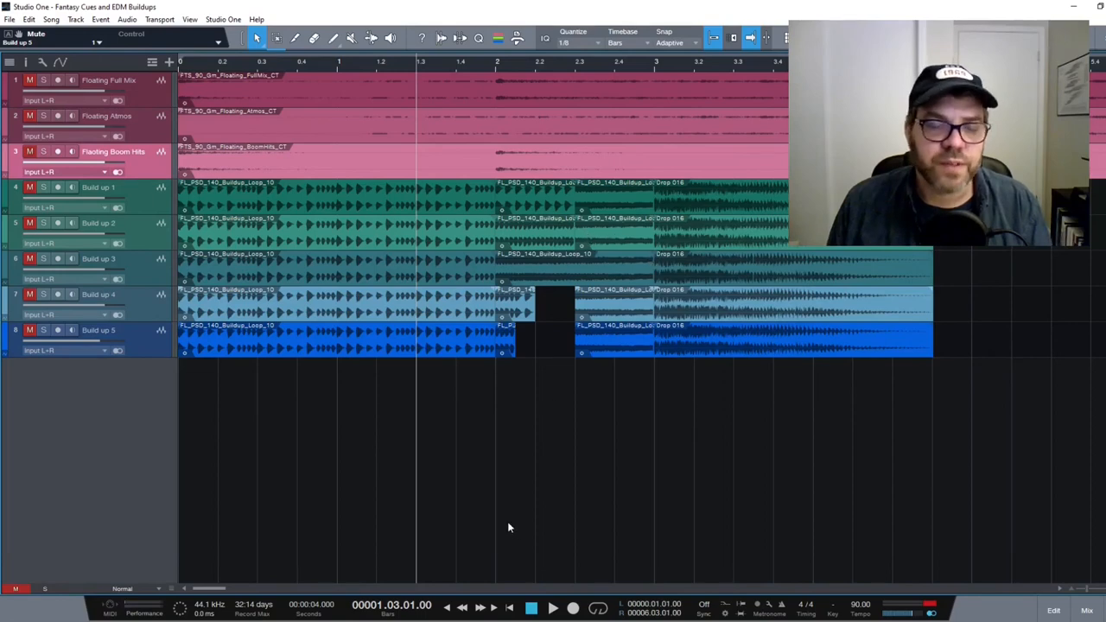
pyautogui.moveTo(882, 574)
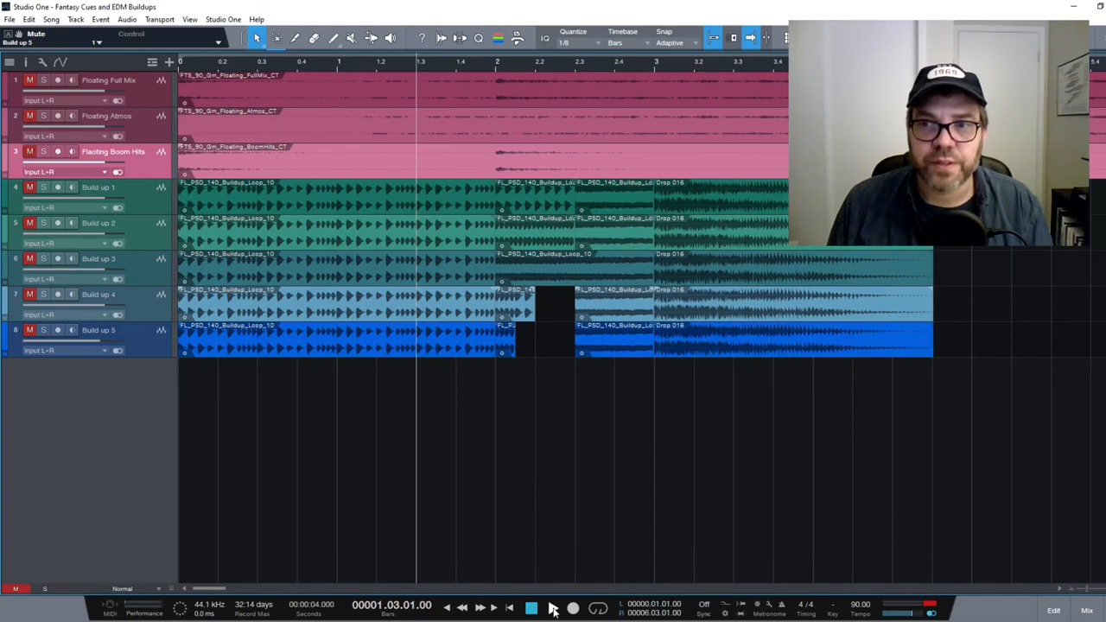
# Step: Play and stop the song to audition Build up 4, returning the playhead to bar 1
pyautogui.click(552, 609)
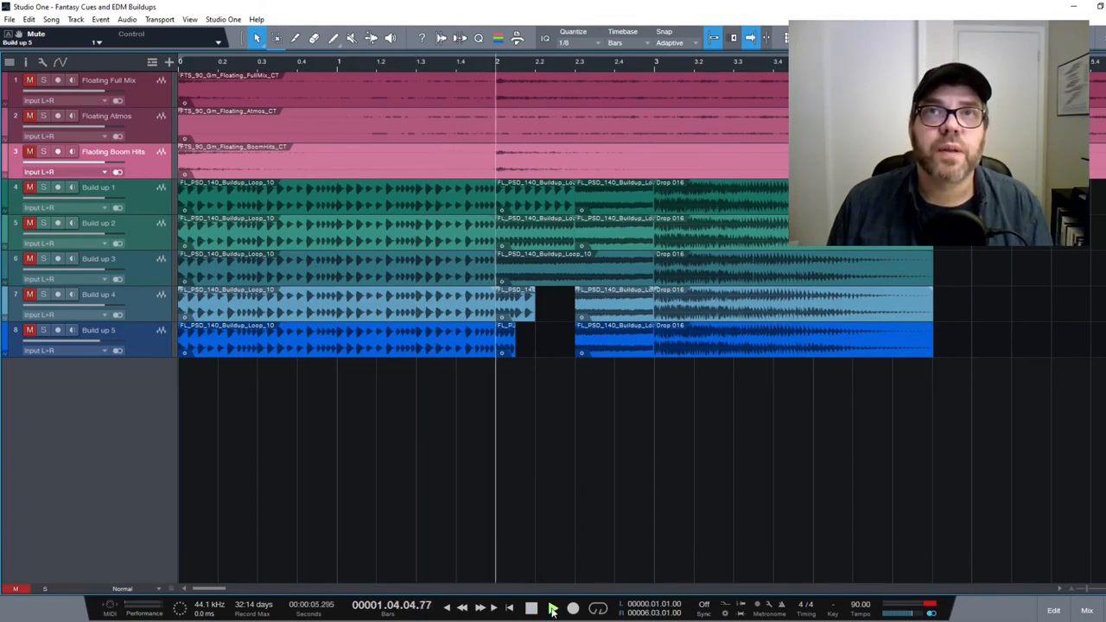
pyautogui.click(532, 608)
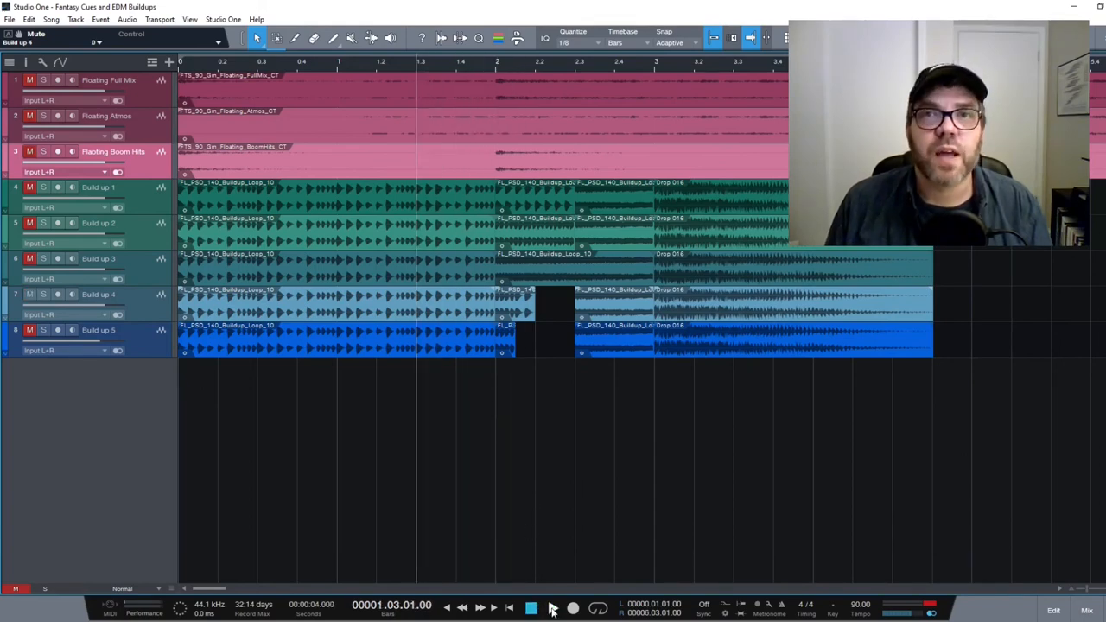
pyautogui.click(532, 608)
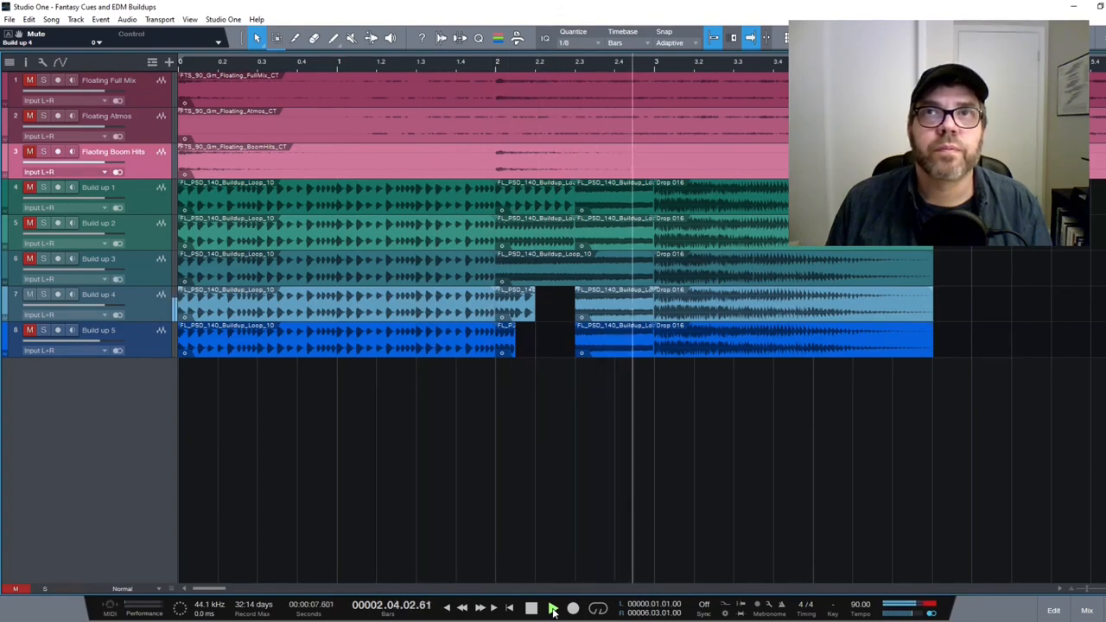
pyautogui.click(532, 609)
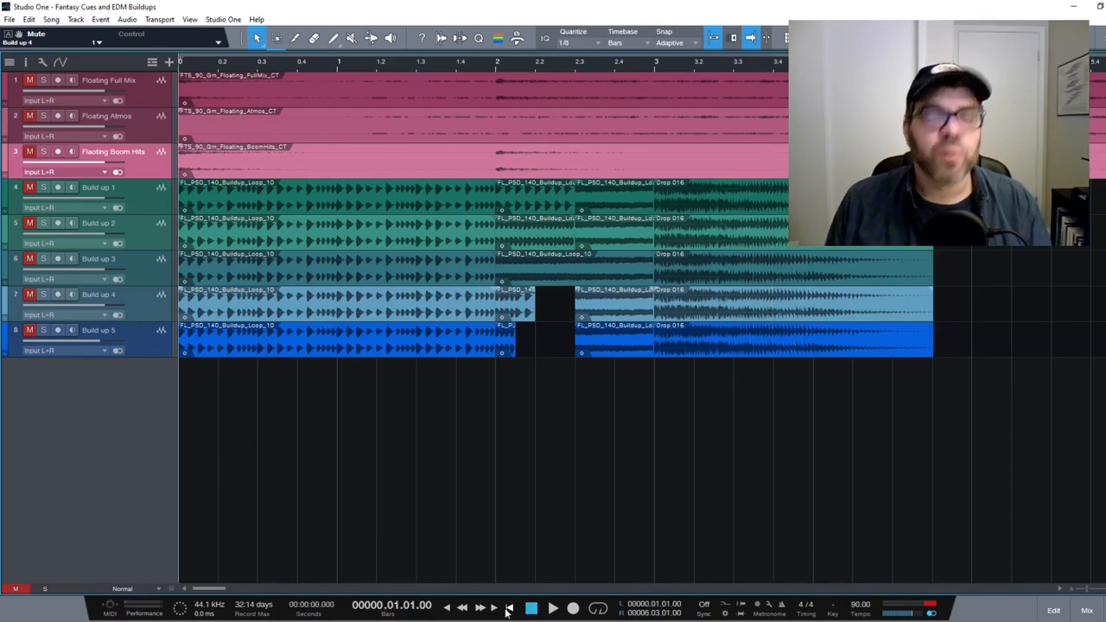
pyautogui.moveTo(266, 432)
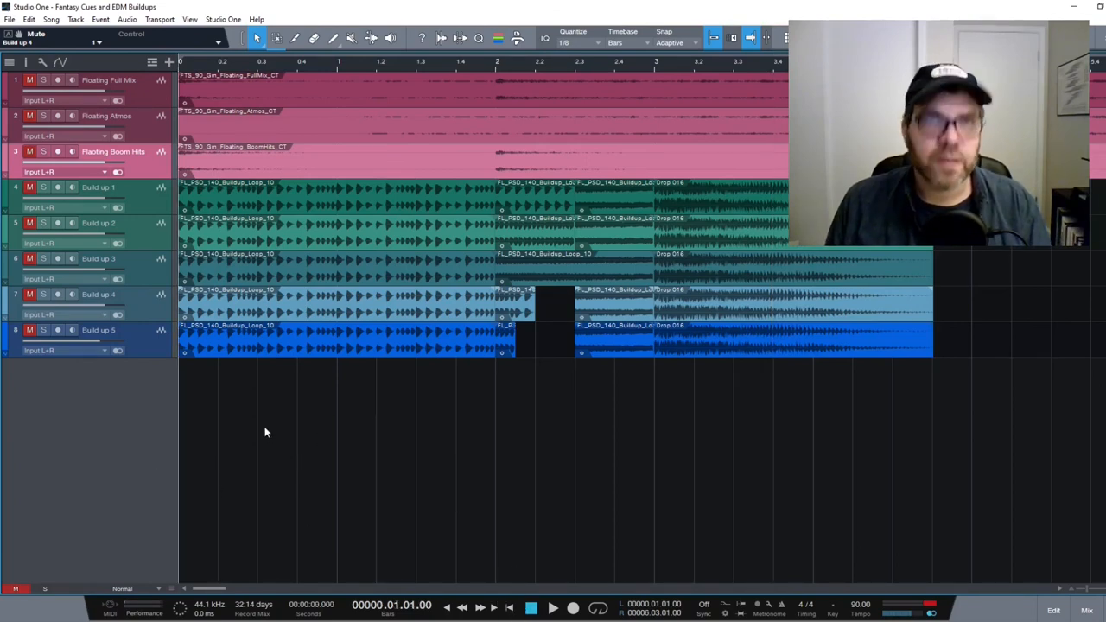
pyautogui.moveTo(203, 393)
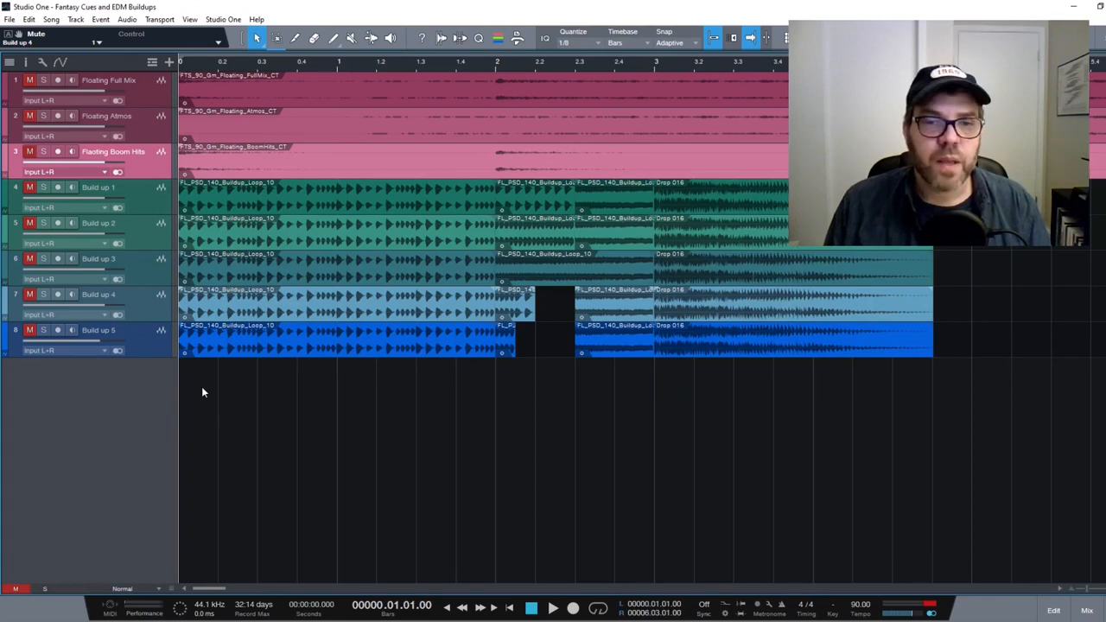
pyautogui.moveTo(265, 395)
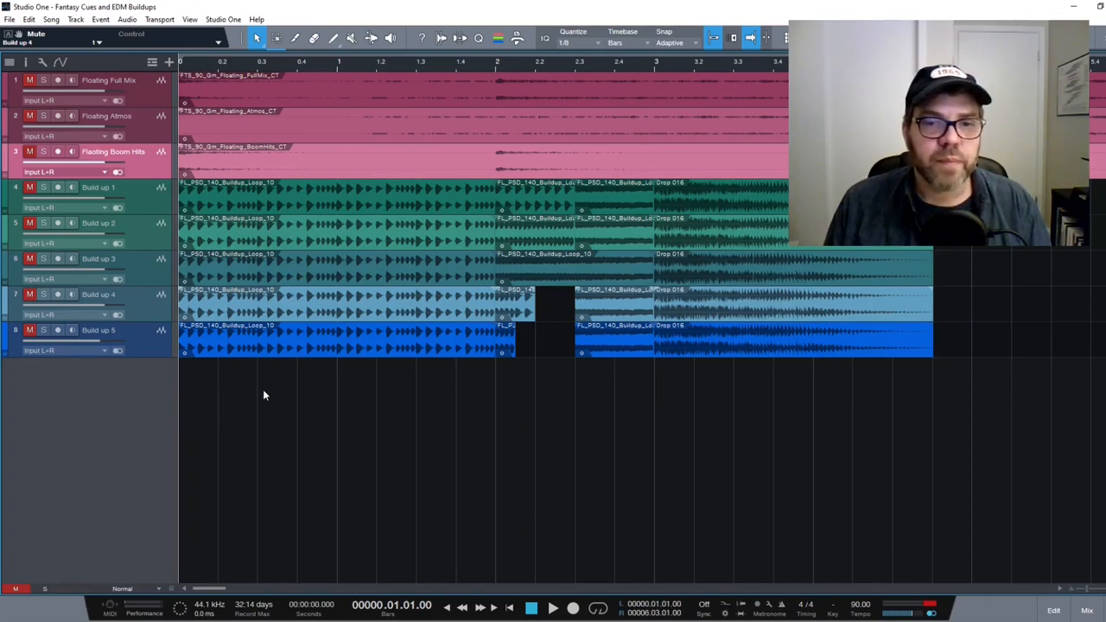